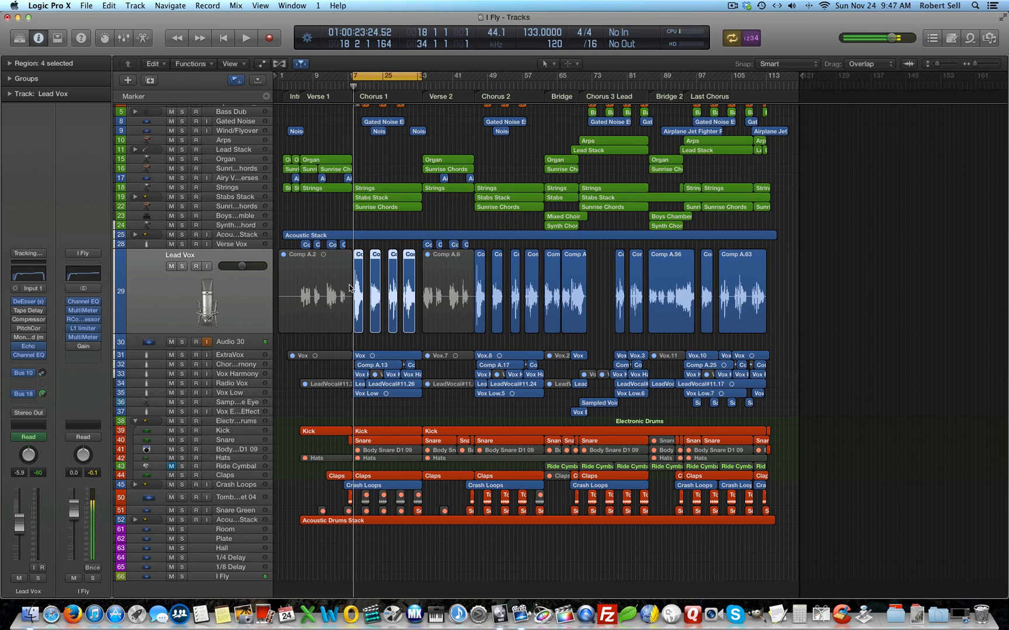
{"action": "mouse_move", "coordinate": [222, 291]}
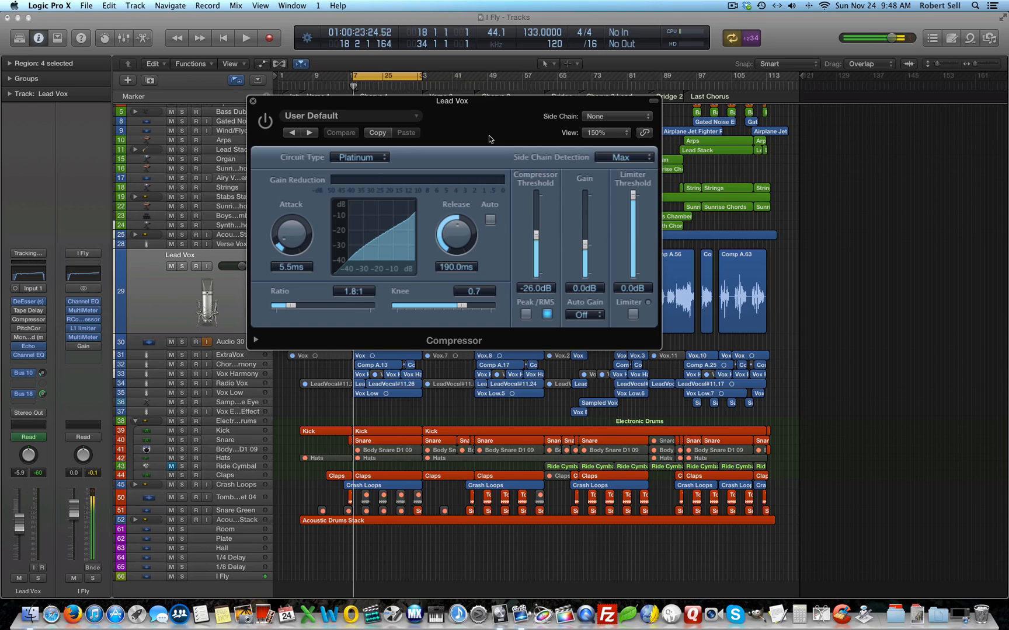
Set the Lead Vox compressor's circuit type to Vintage Opto.
{"action": "left_click", "coordinate": [358, 157]}
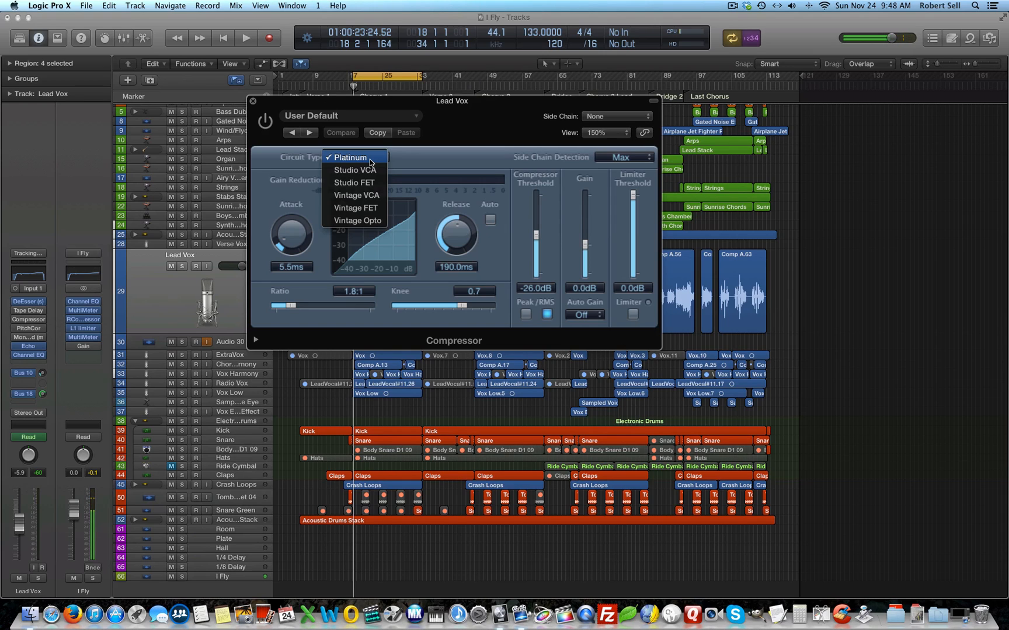
{"action": "mouse_move", "coordinate": [355, 208]}
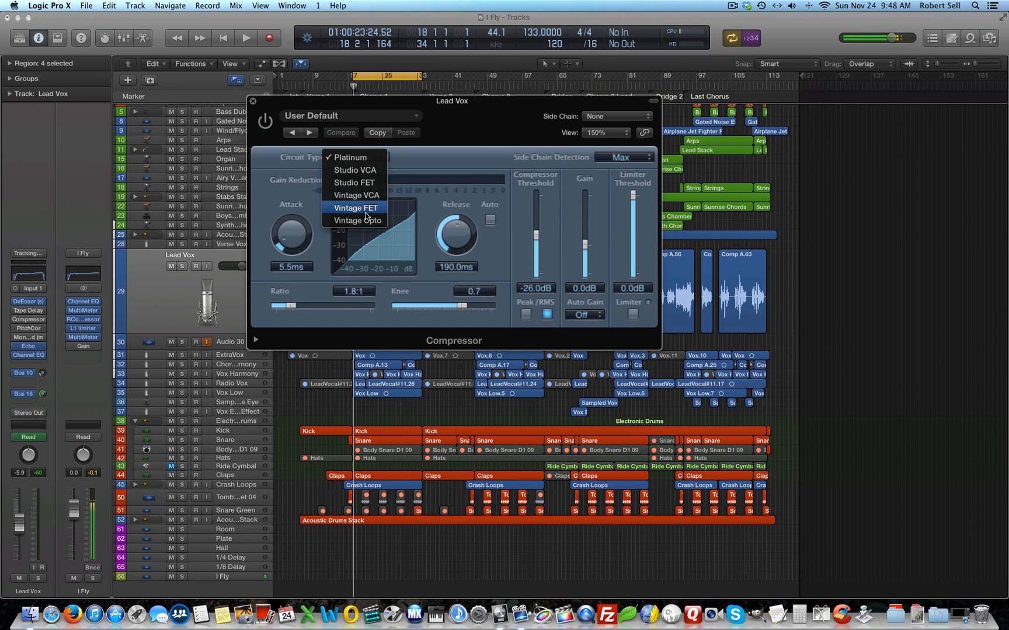
{"action": "left_click", "coordinate": [355, 220]}
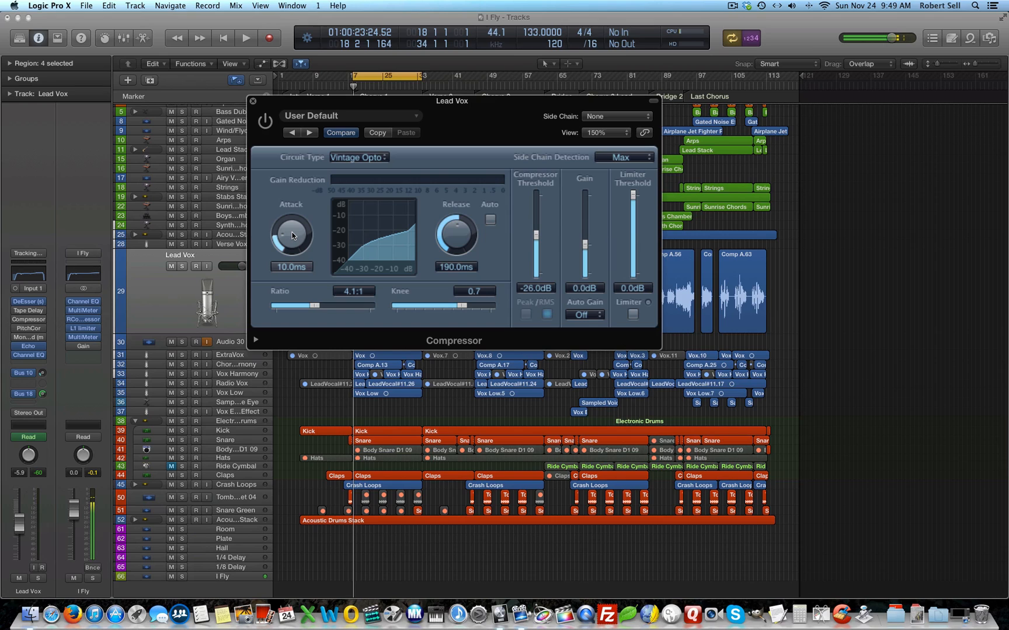
{"action": "mouse_move", "coordinate": [456, 249]}
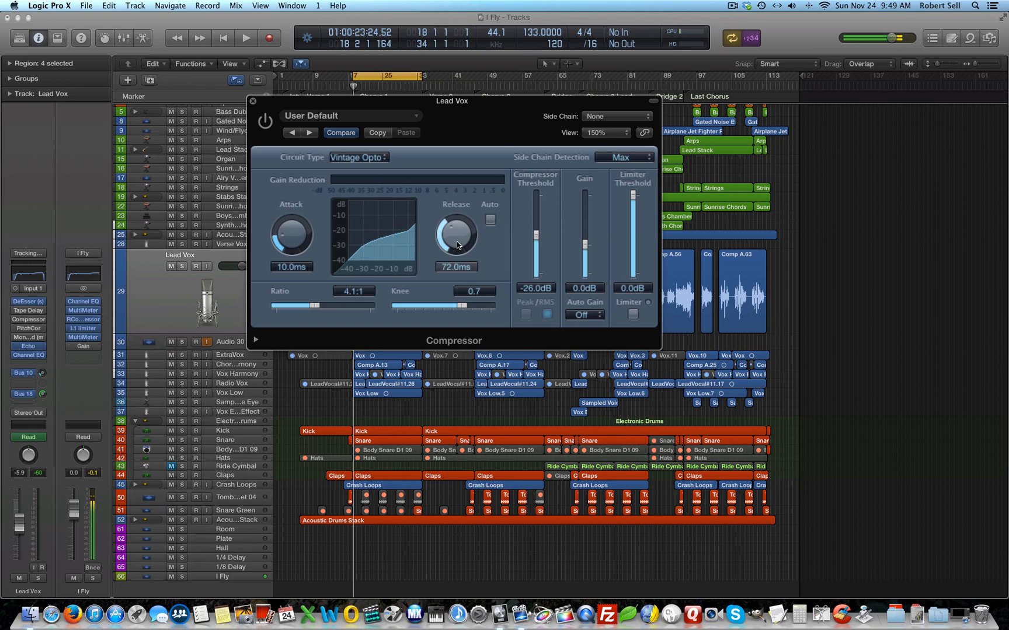
{"action": "mouse_move", "coordinate": [476, 233]}
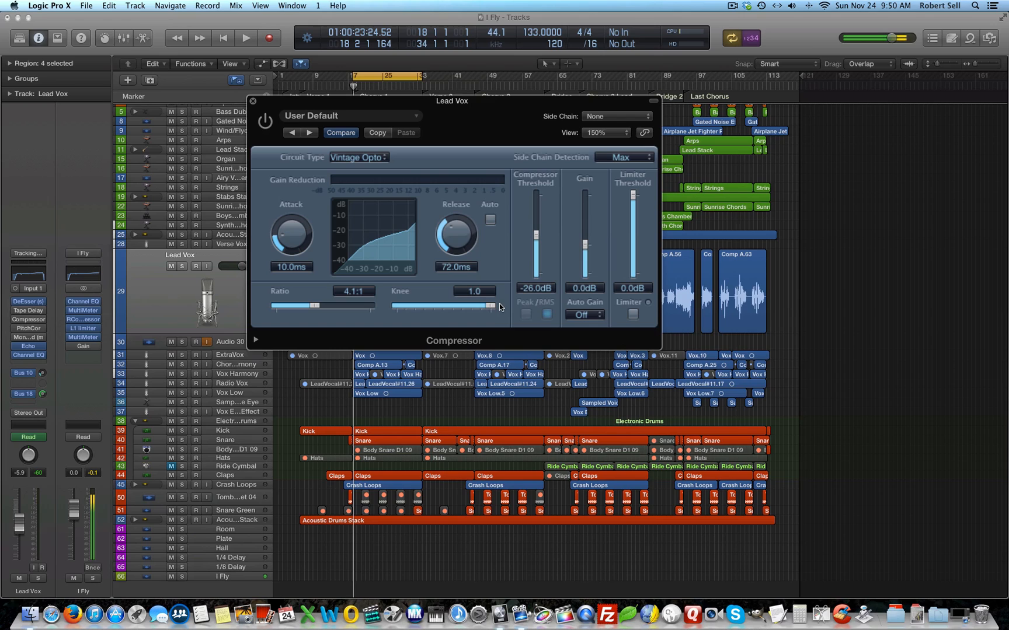
{"action": "mouse_move", "coordinate": [301, 107]}
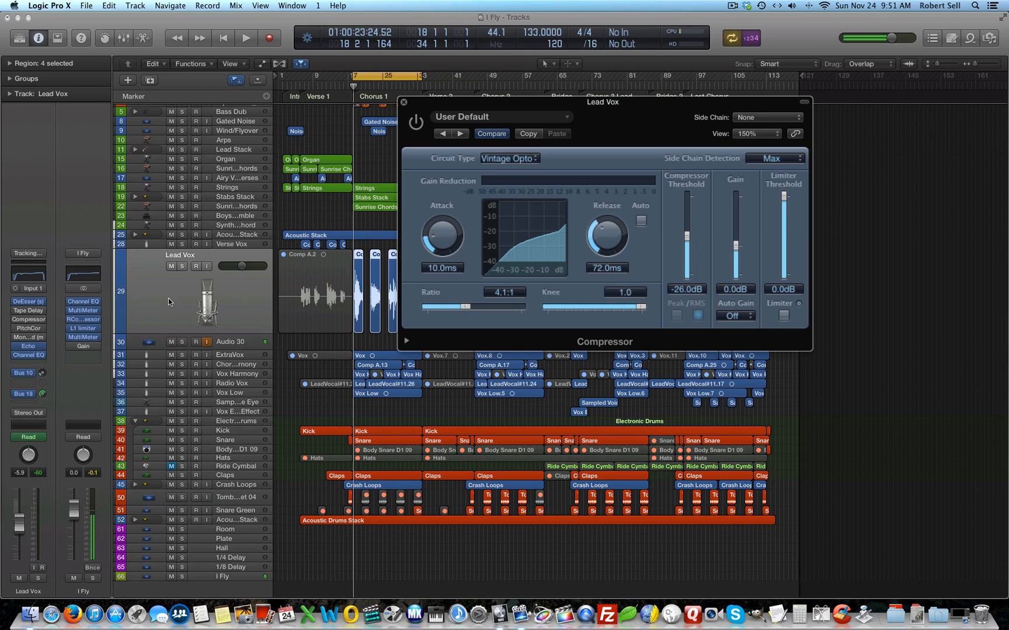
Play the lead vocal and reset the compressor threshold from -26 dB to 0.0 dB.
{"action": "left_click", "coordinate": [246, 38]}
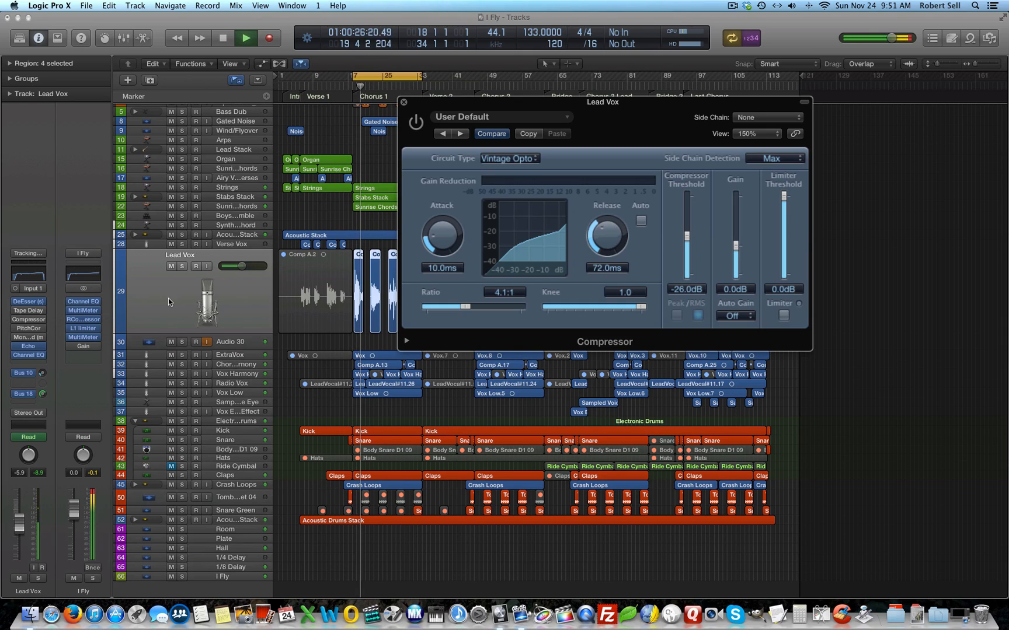
{"action": "left_click", "coordinate": [223, 38]}
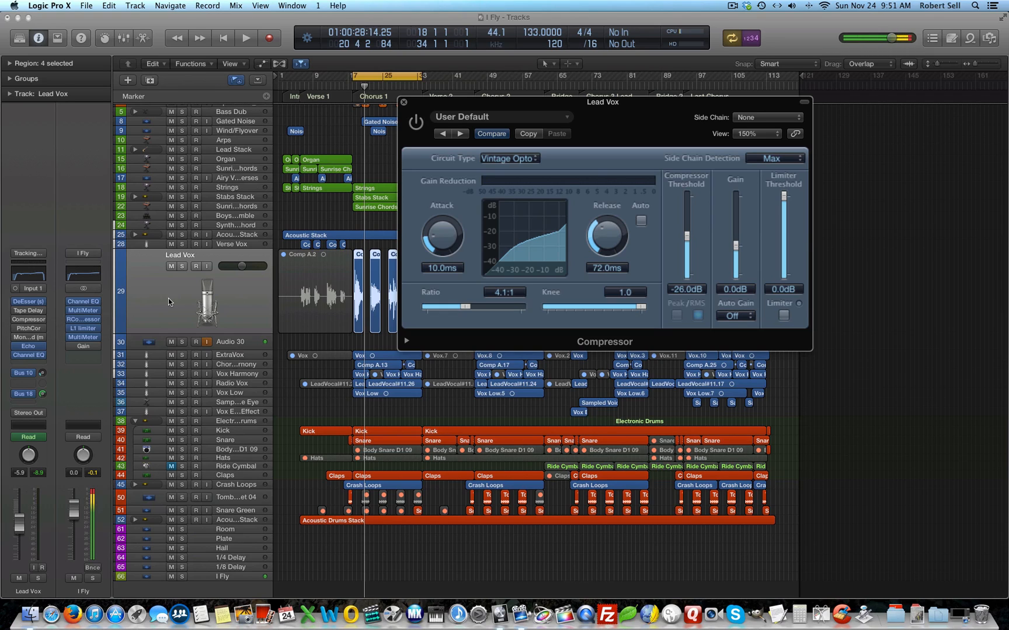
{"action": "mouse_move", "coordinate": [191, 289]}
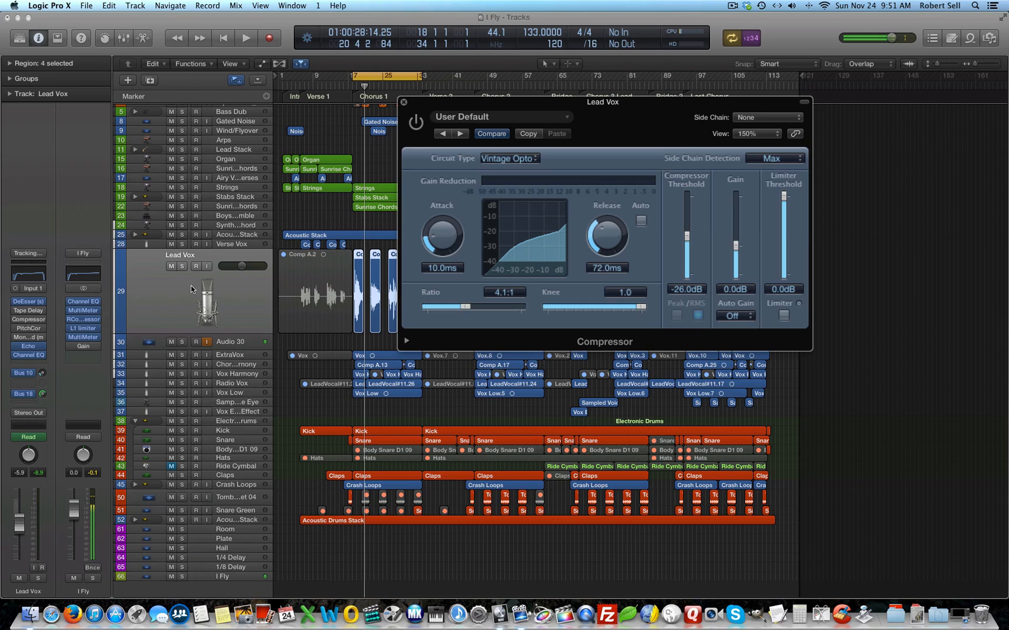
{"action": "left_click", "coordinate": [245, 37]}
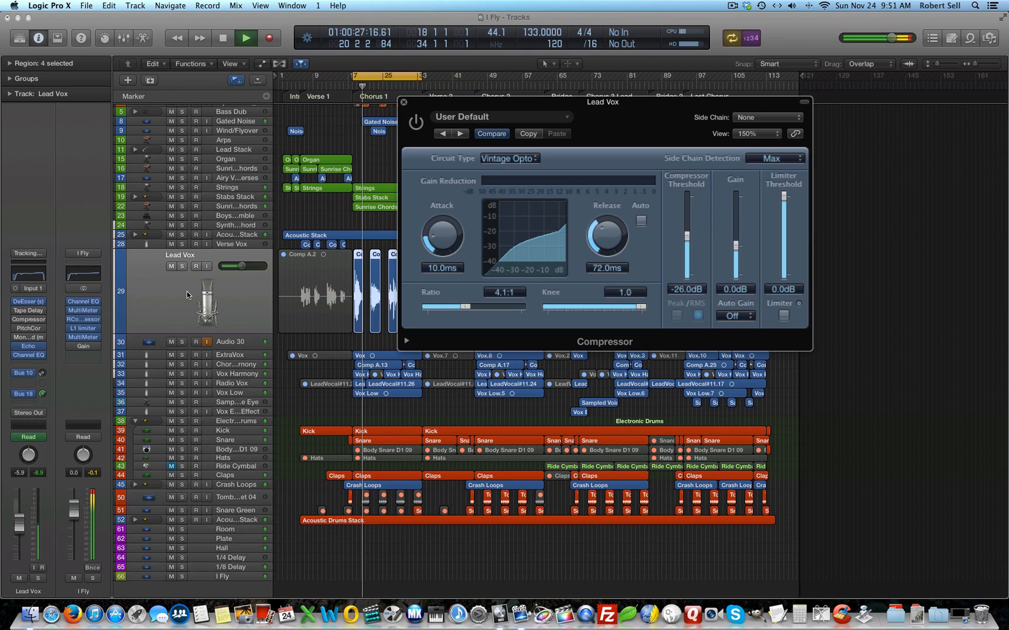
{"action": "left_click", "coordinate": [223, 37]}
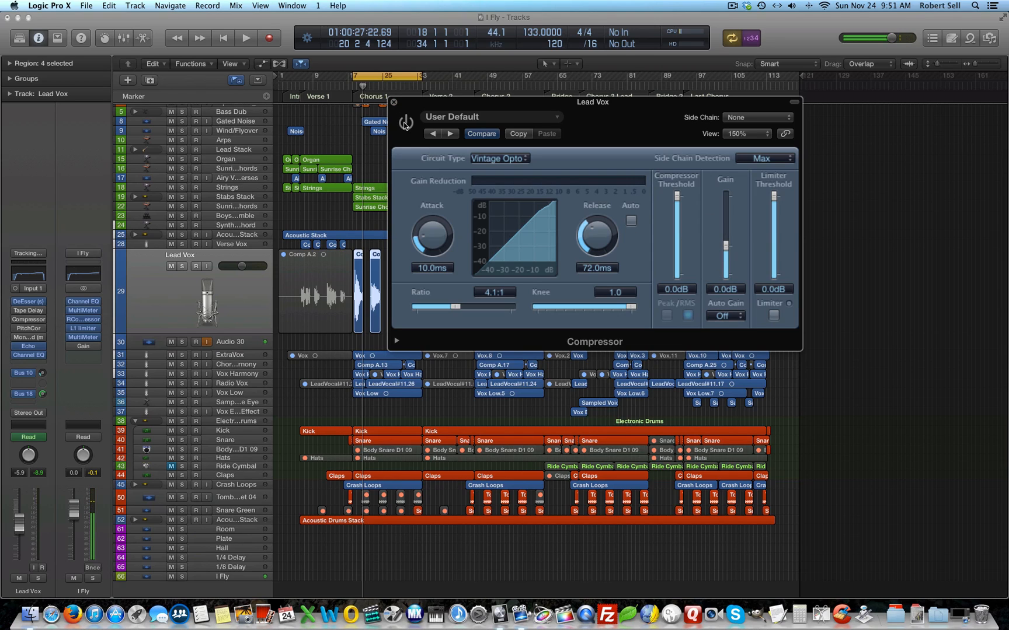
While playing back, lower the compressor threshold to -23.5 dB.
{"action": "left_click", "coordinate": [406, 122]}
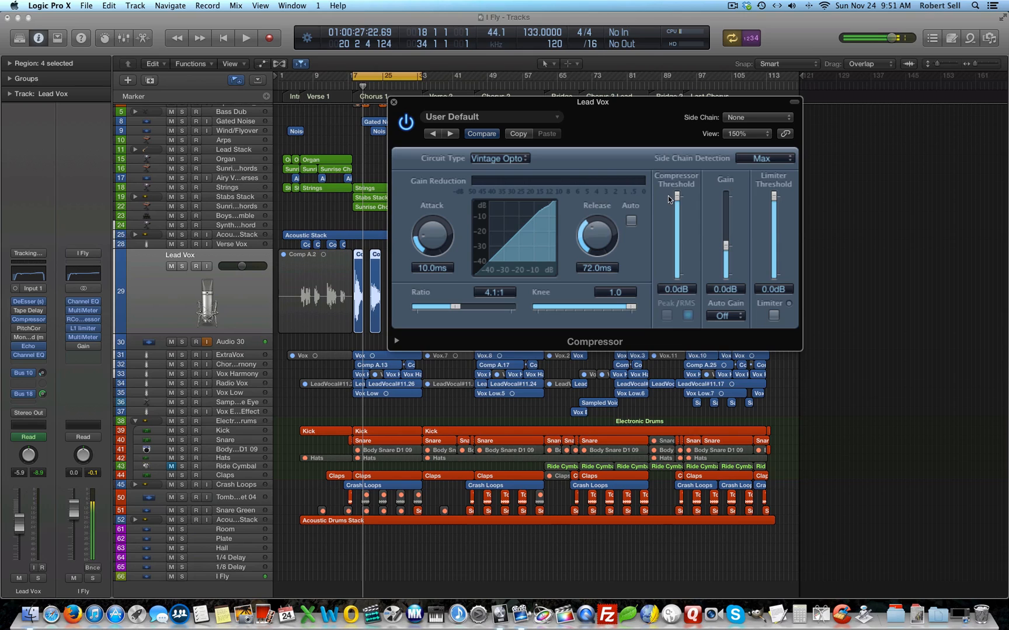
{"action": "left_click", "coordinate": [245, 38]}
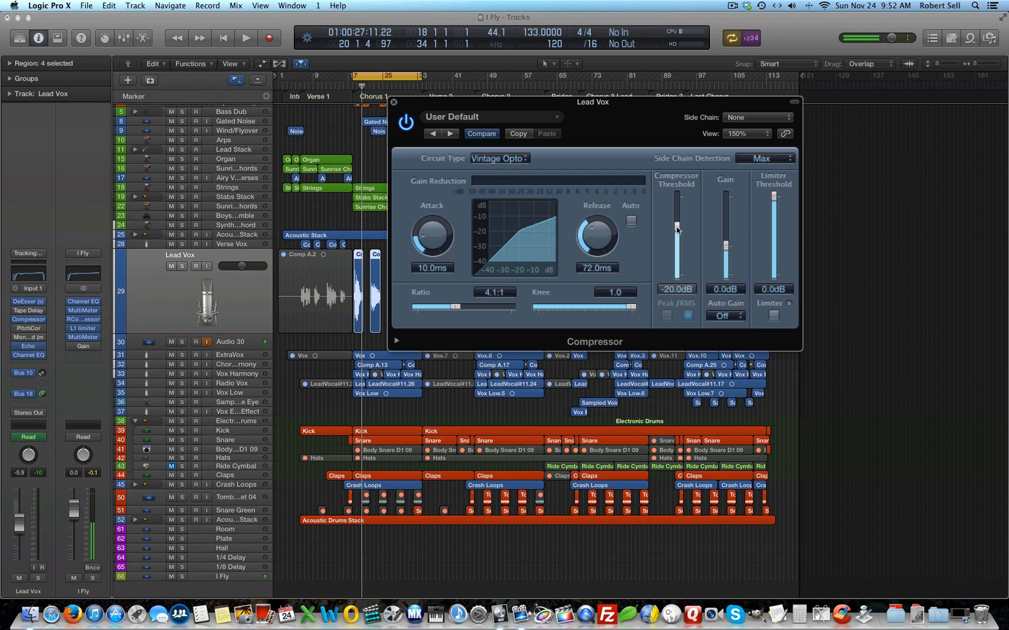
{"action": "left_click", "coordinate": [246, 38]}
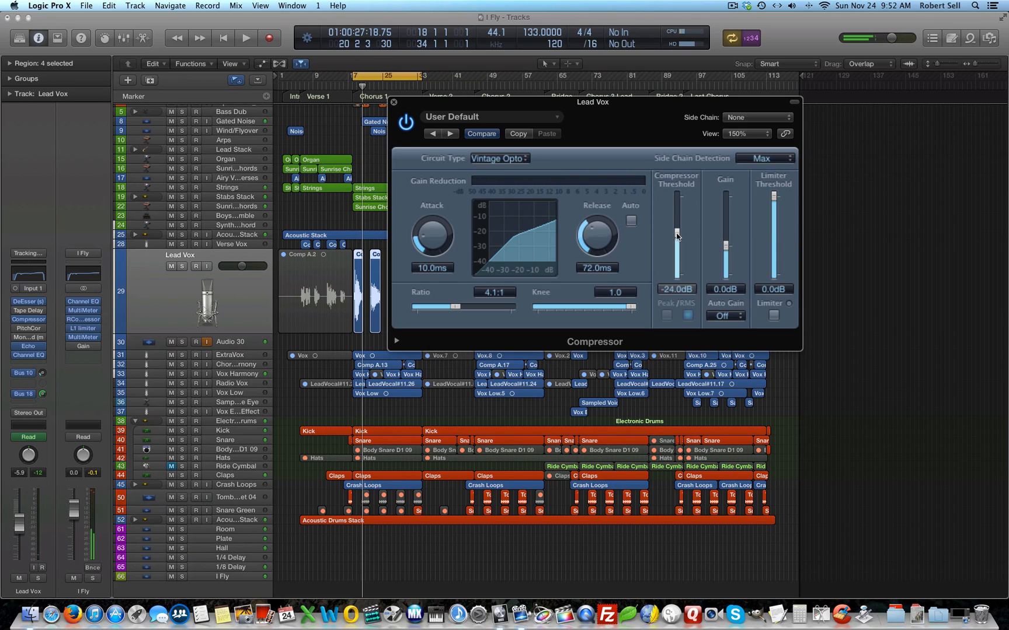
{"action": "left_click", "coordinate": [246, 38]}
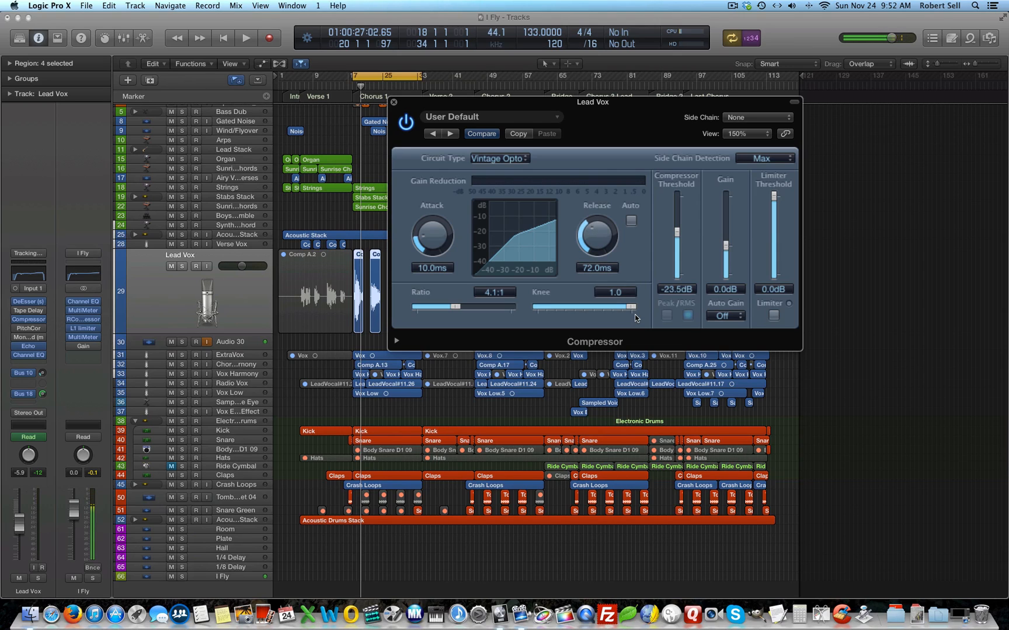
{"action": "left_click", "coordinate": [244, 38]}
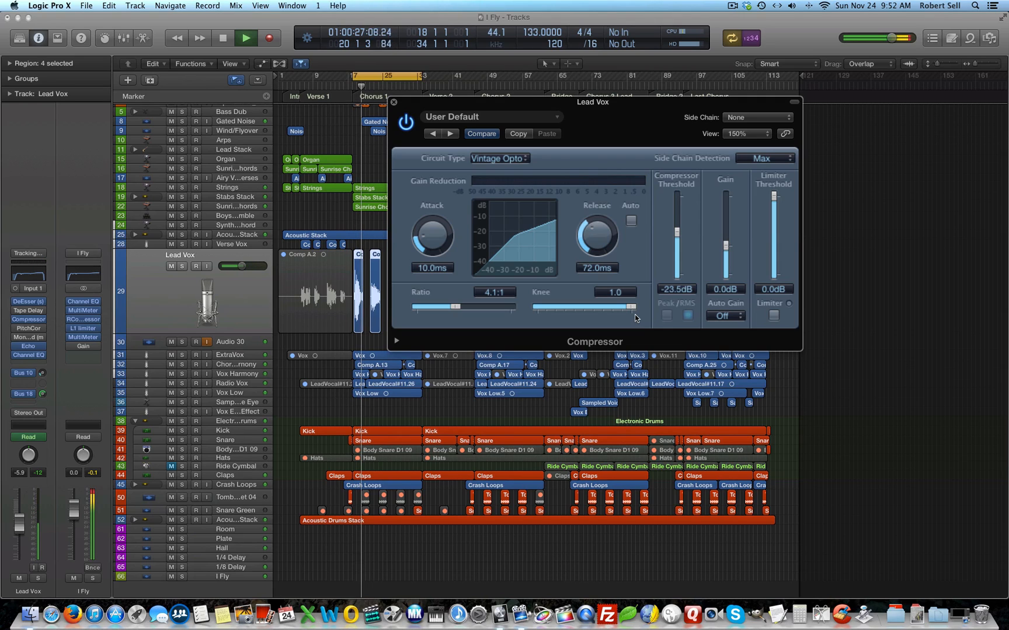
Raise makeup gain to 4.5 dB and ease the ratio to 3.5:1 while auditioning.
{"action": "left_click", "coordinate": [245, 38]}
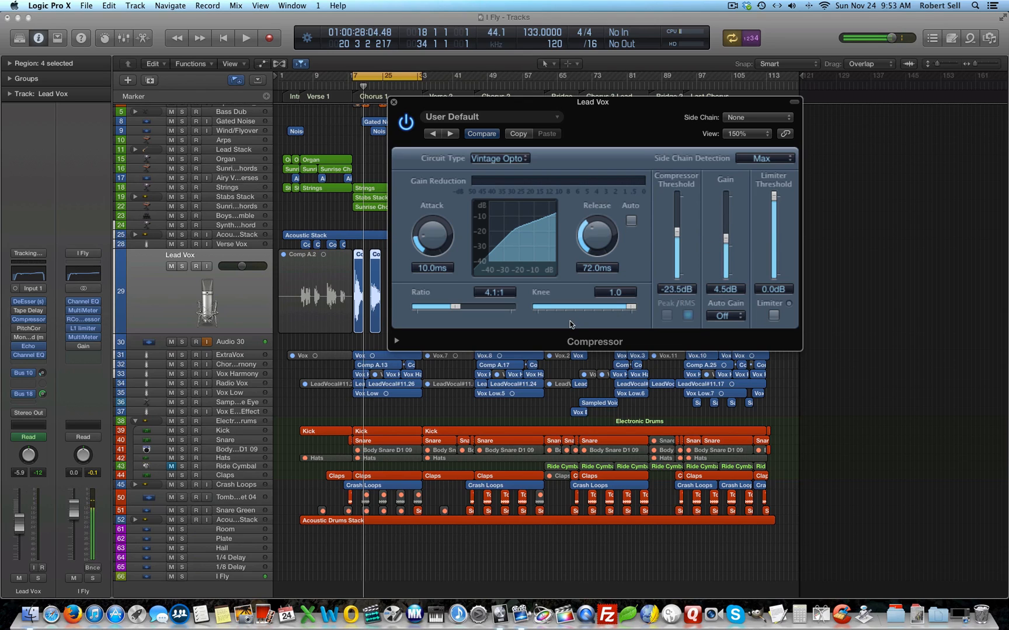
{"action": "mouse_move", "coordinate": [546, 326]}
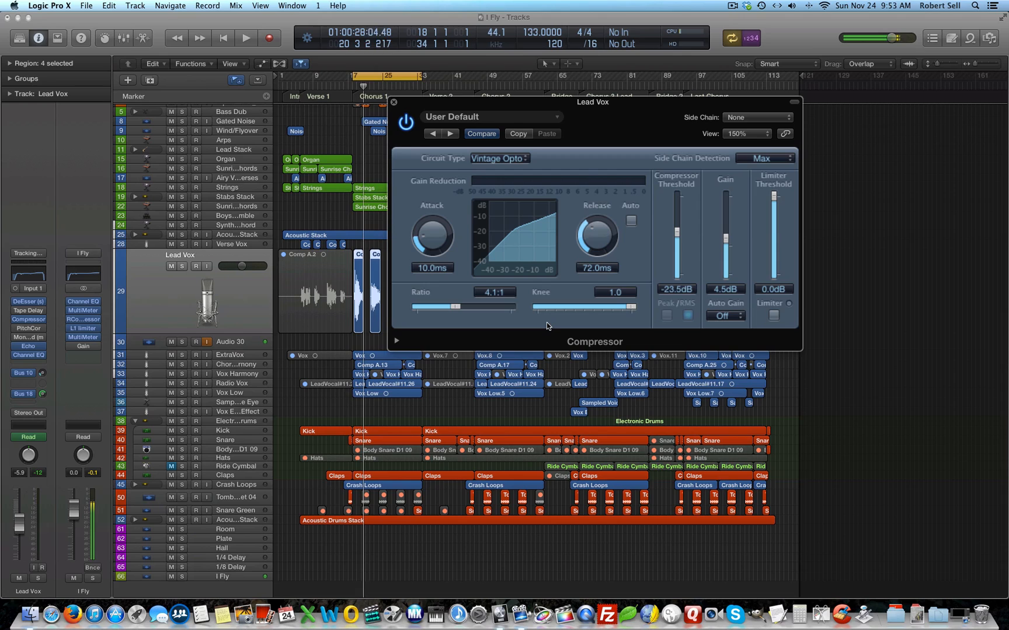
{"action": "left_click", "coordinate": [245, 37]}
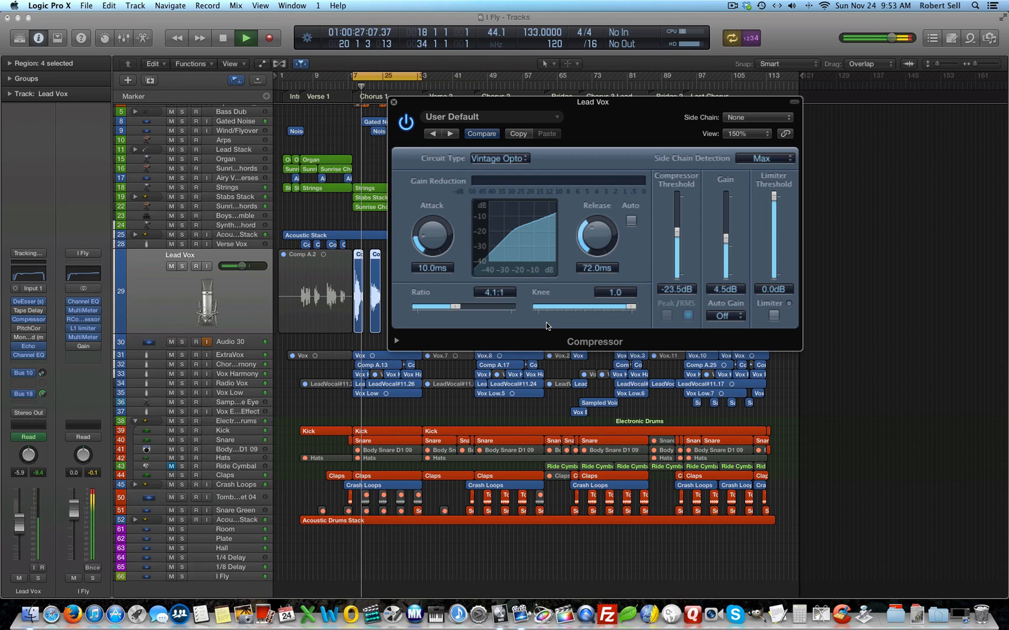
{"action": "left_click", "coordinate": [244, 37]}
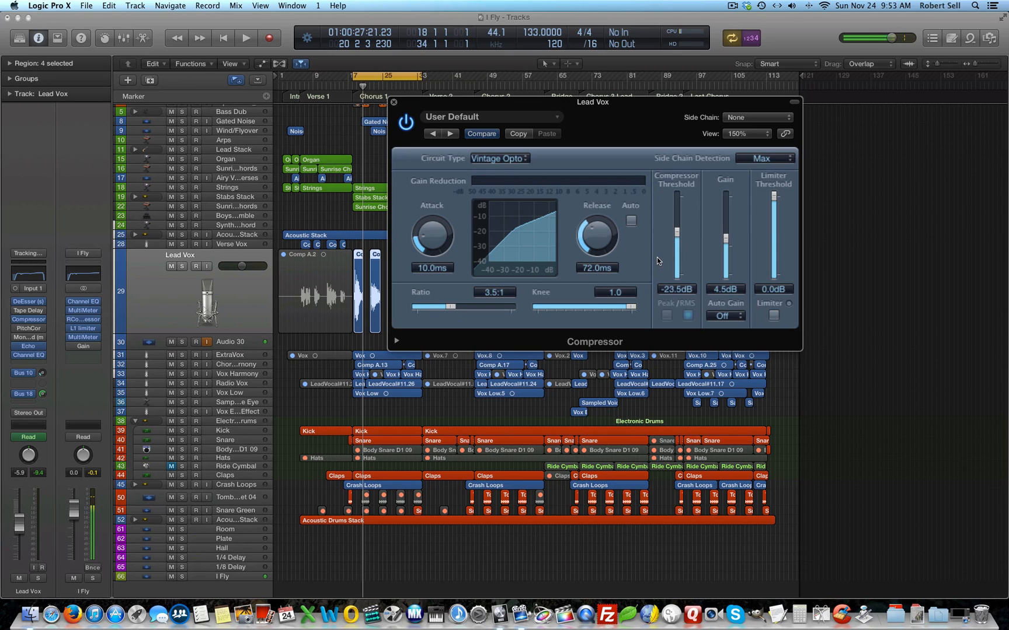
Show the compressor's extended parameters: output distortion, side chain filter and 74% mix.
{"action": "left_click", "coordinate": [244, 37]}
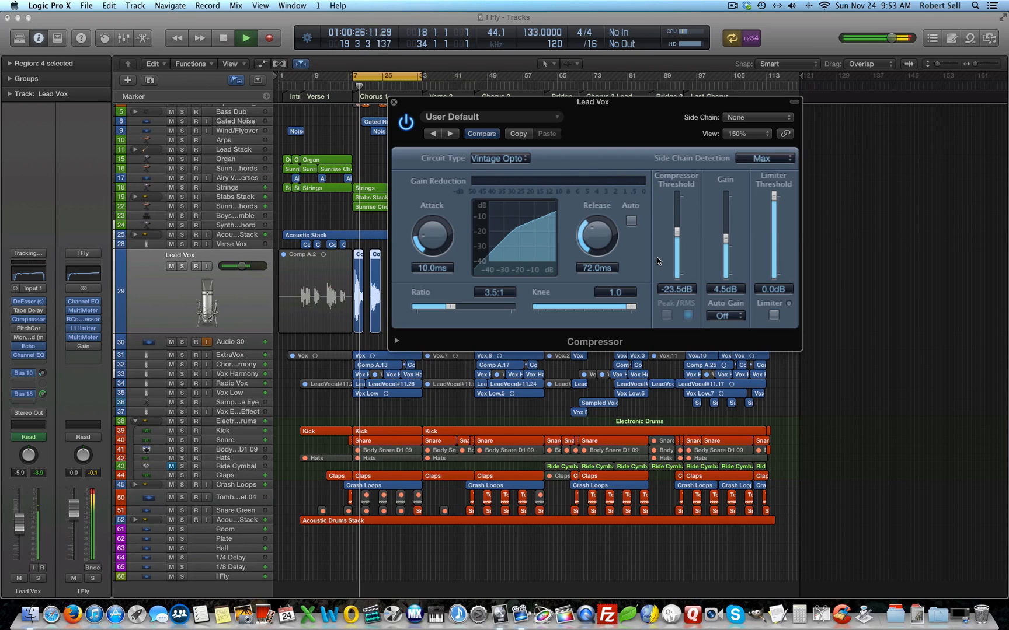
{"action": "left_click", "coordinate": [222, 37]}
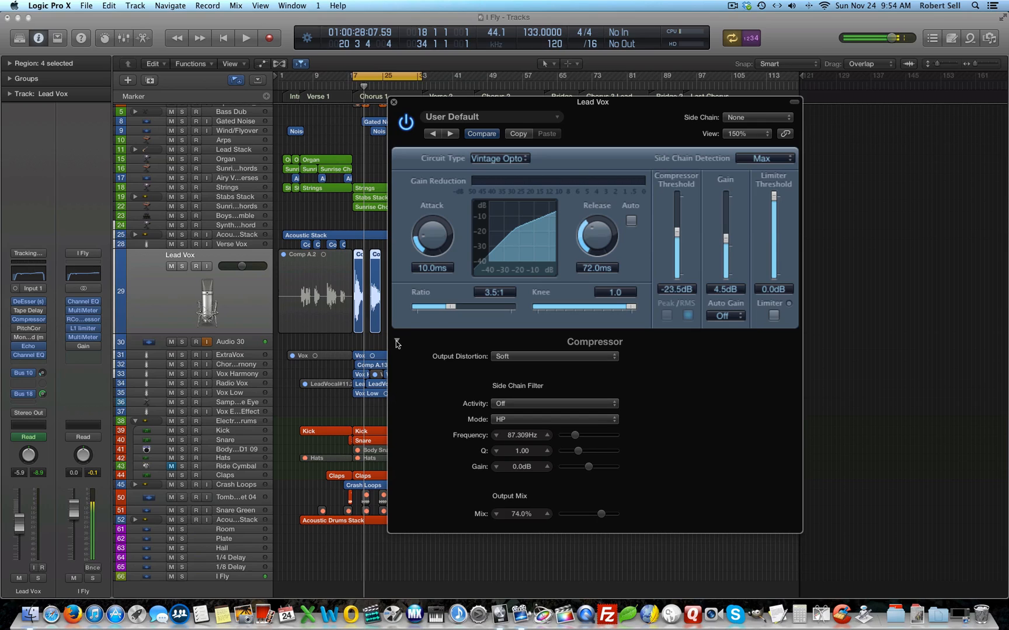
Switch output distortion Off and play the vocal without distortion.
{"action": "left_click", "coordinate": [552, 356]}
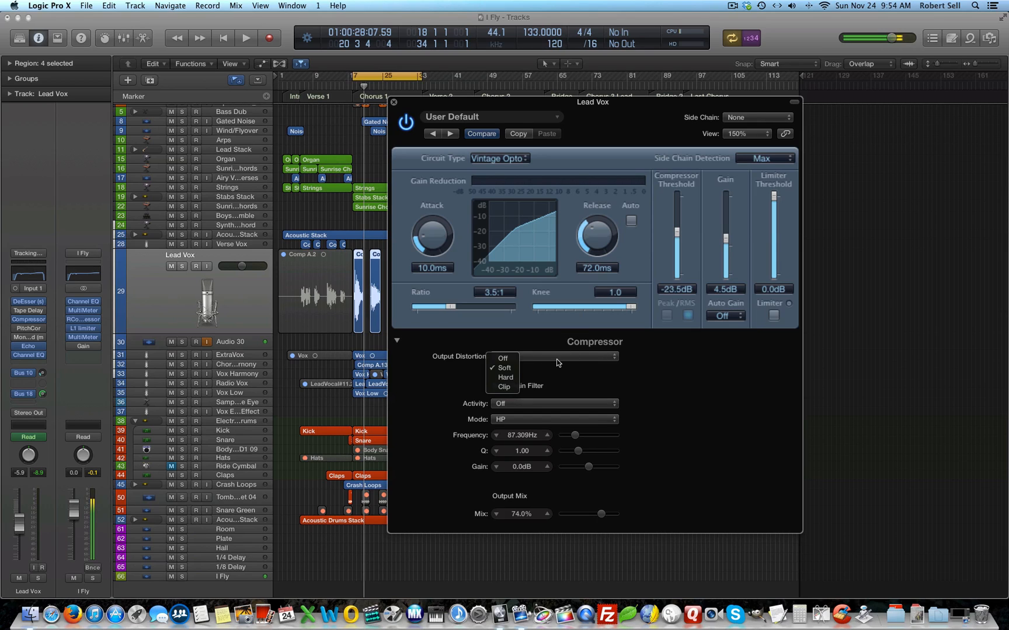
{"action": "left_click", "coordinate": [502, 359]}
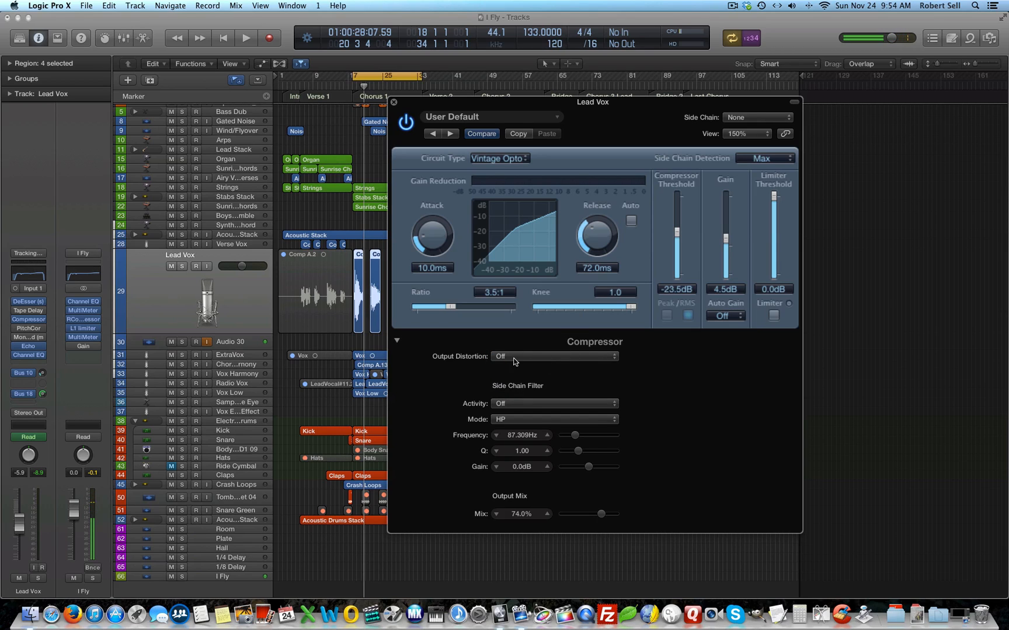
{"action": "left_click", "coordinate": [553, 356]}
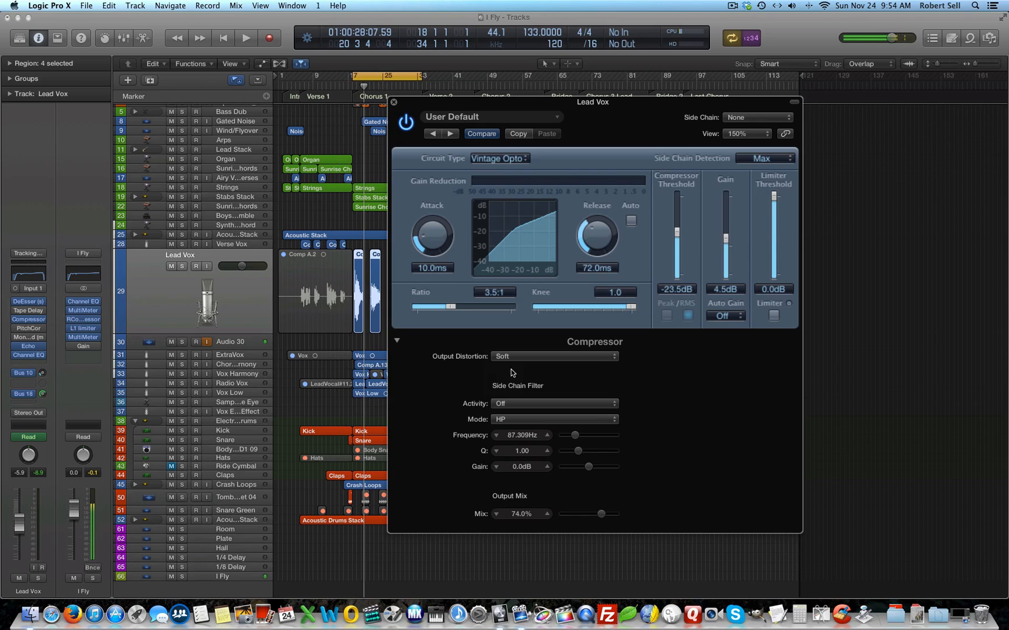
{"action": "mouse_move", "coordinate": [653, 385]}
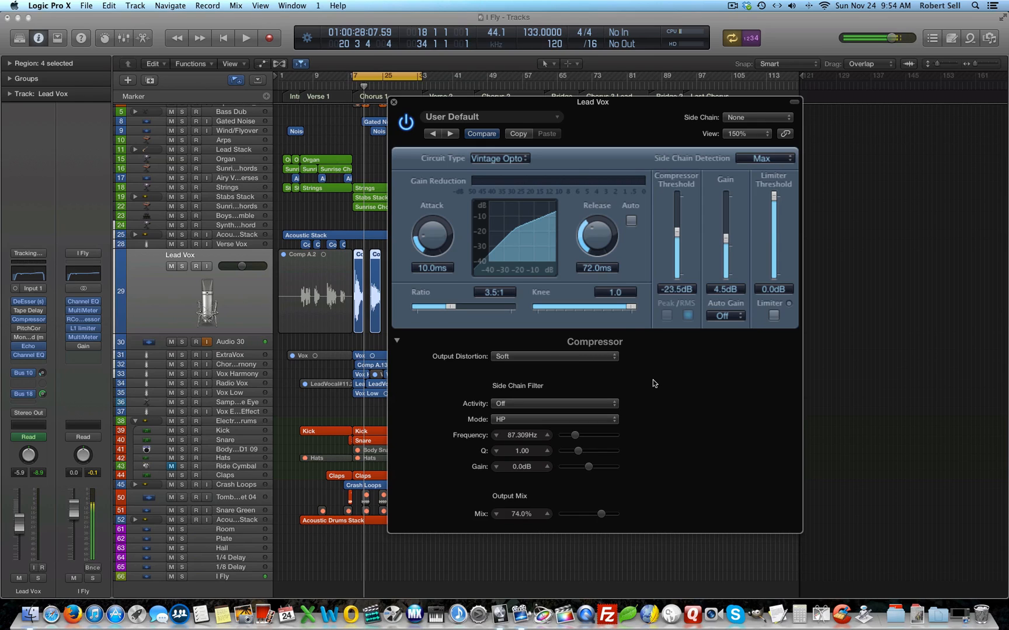
{"action": "mouse_move", "coordinate": [585, 367]}
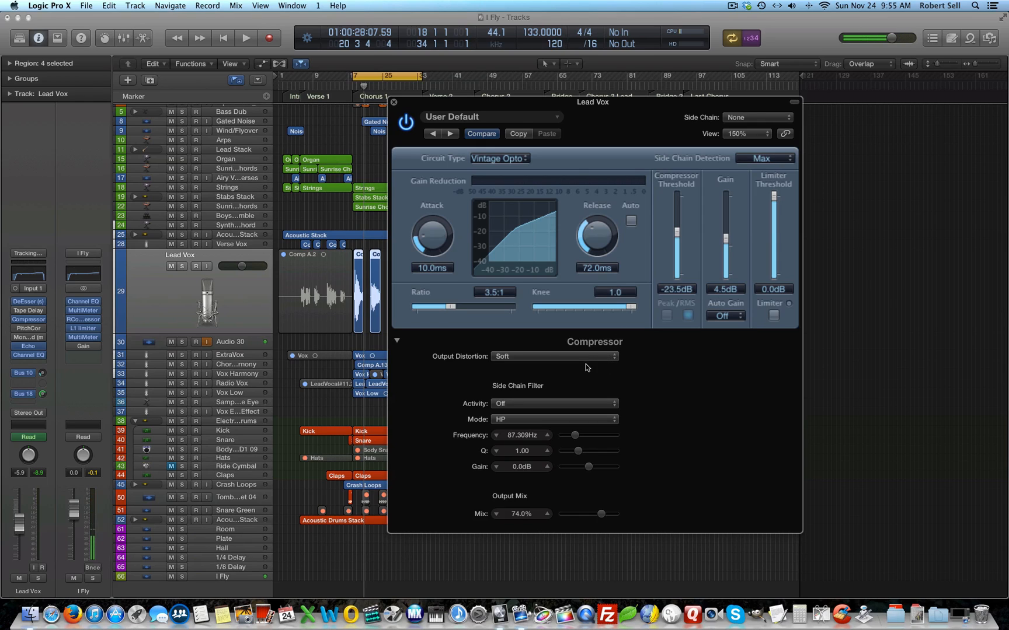
{"action": "left_click", "coordinate": [552, 356]}
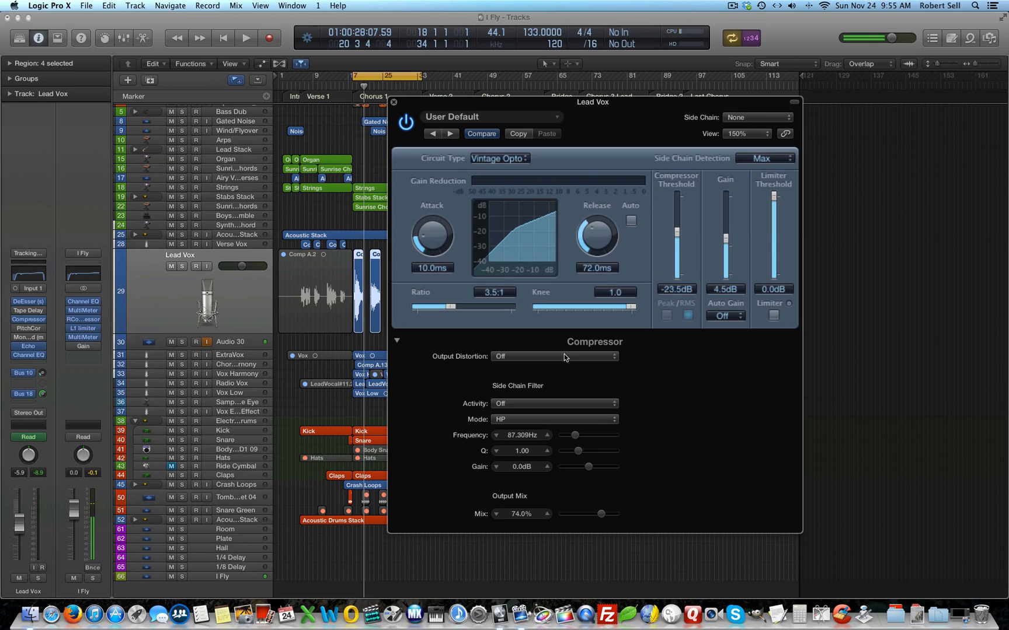
{"action": "left_click", "coordinate": [245, 38]}
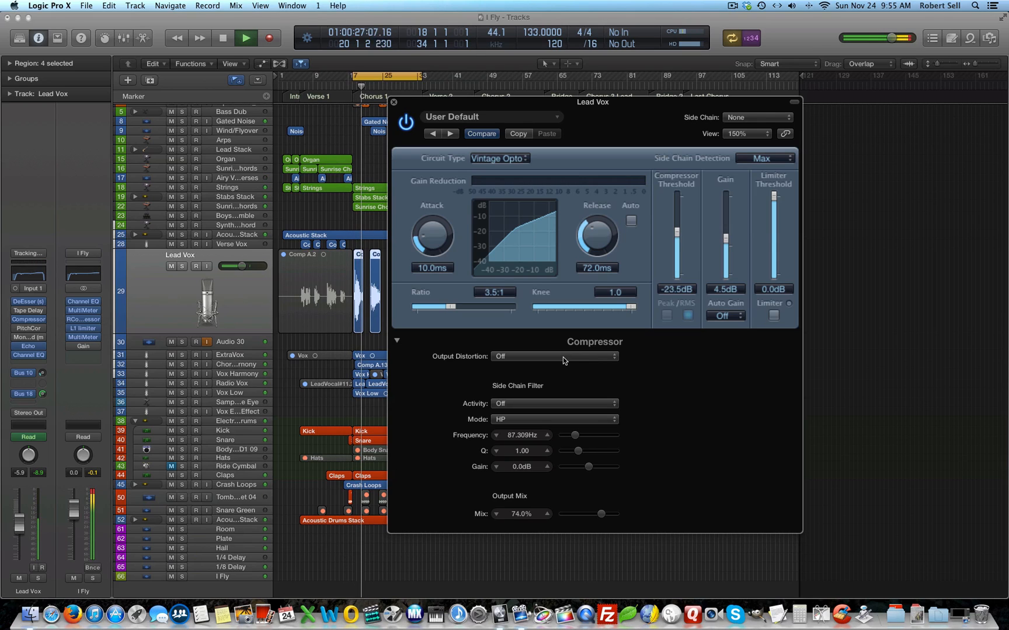
Set output distortion back to Soft, audition it, then stop playback.
{"action": "left_click", "coordinate": [553, 356]}
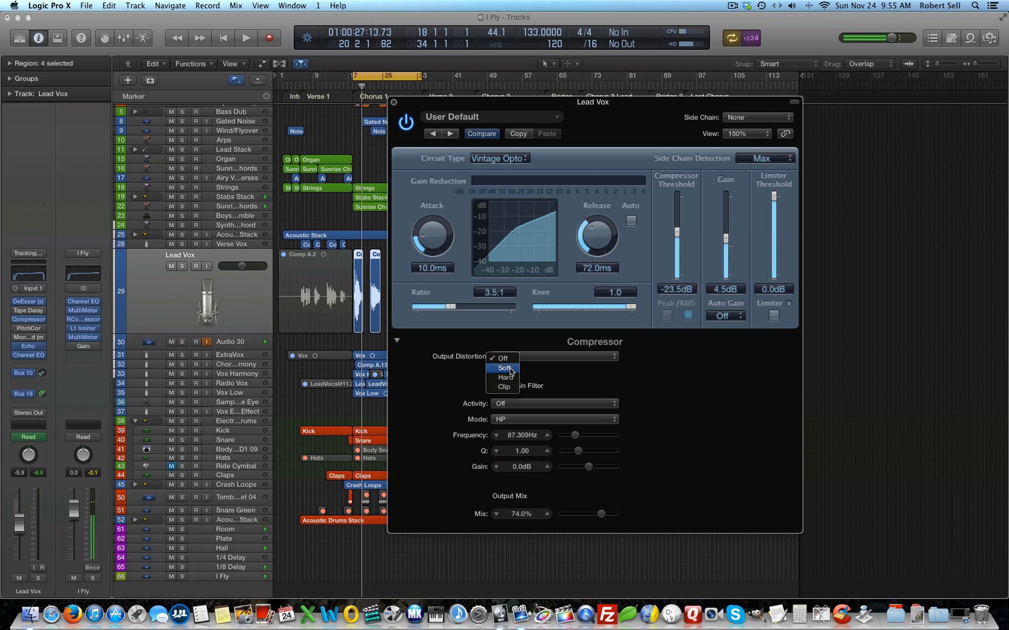
{"action": "left_click", "coordinate": [503, 368]}
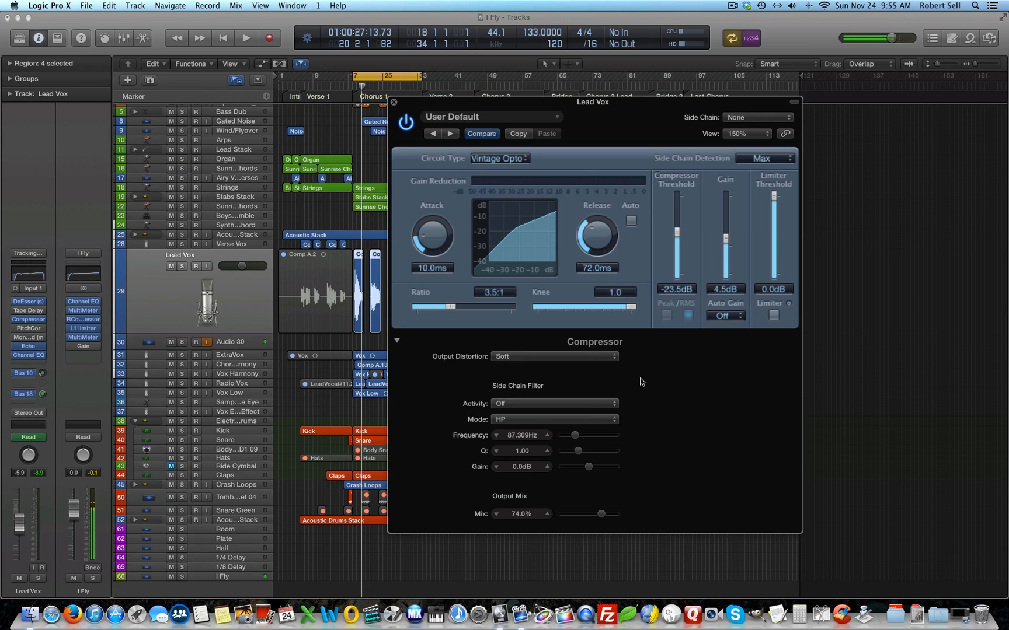
{"action": "left_click", "coordinate": [245, 38]}
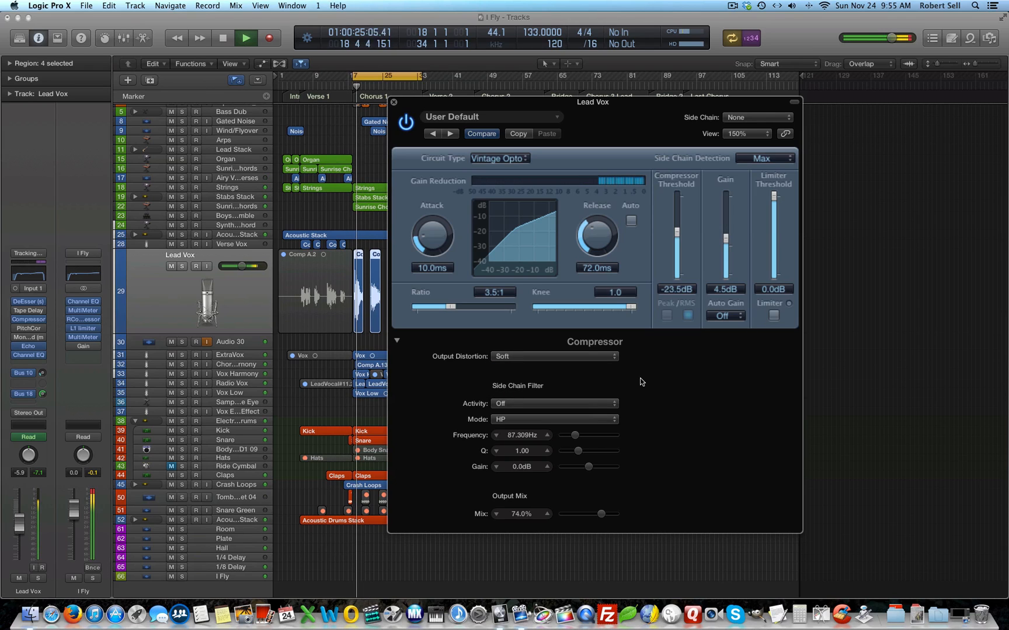
{"action": "left_click", "coordinate": [245, 38]}
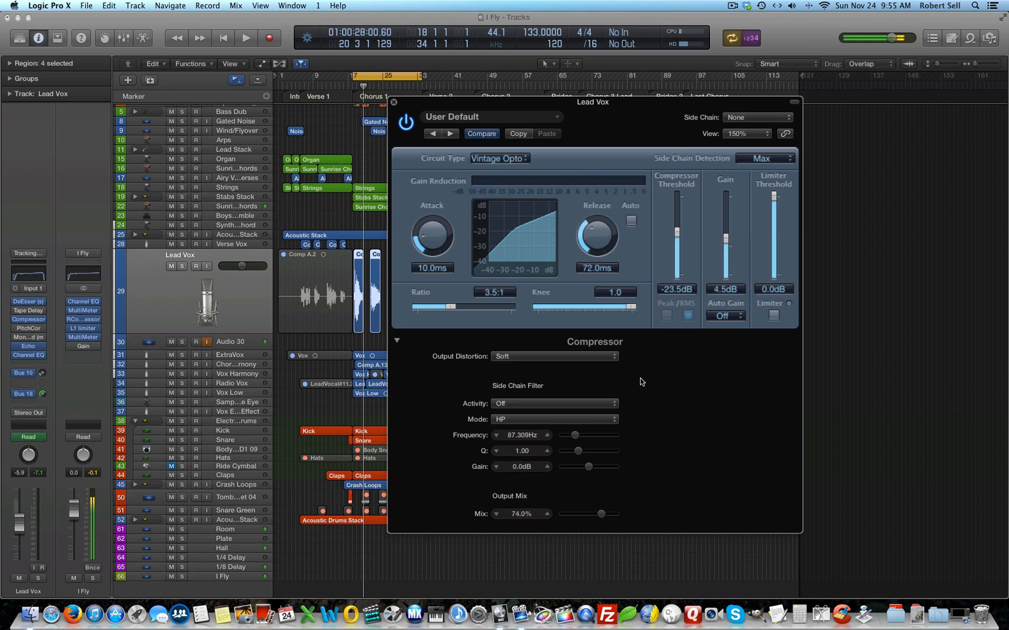
{"action": "mouse_move", "coordinate": [638, 106]}
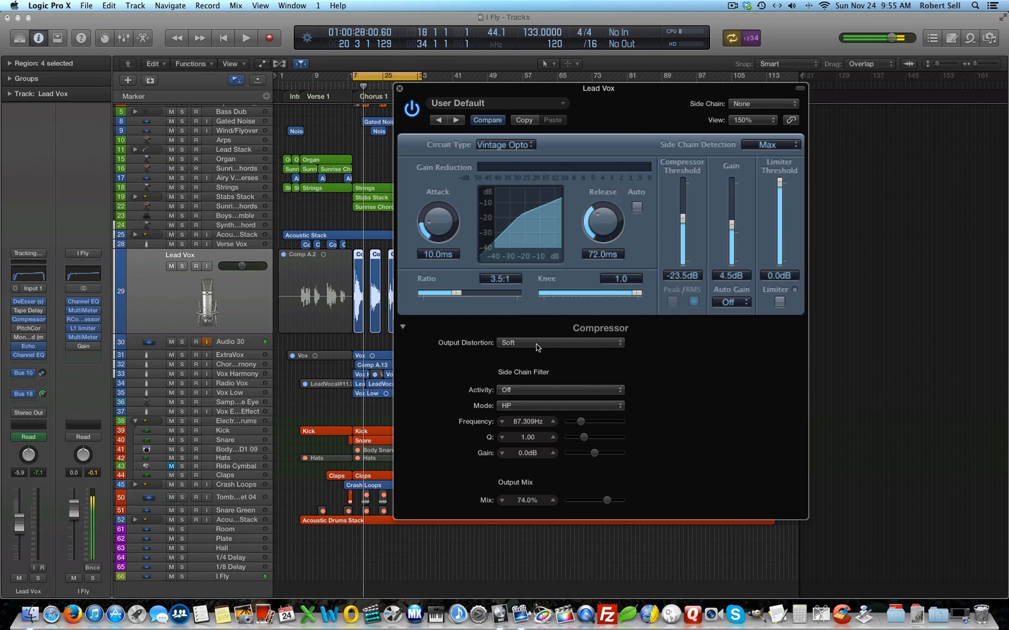
{"action": "mouse_move", "coordinate": [598, 348]}
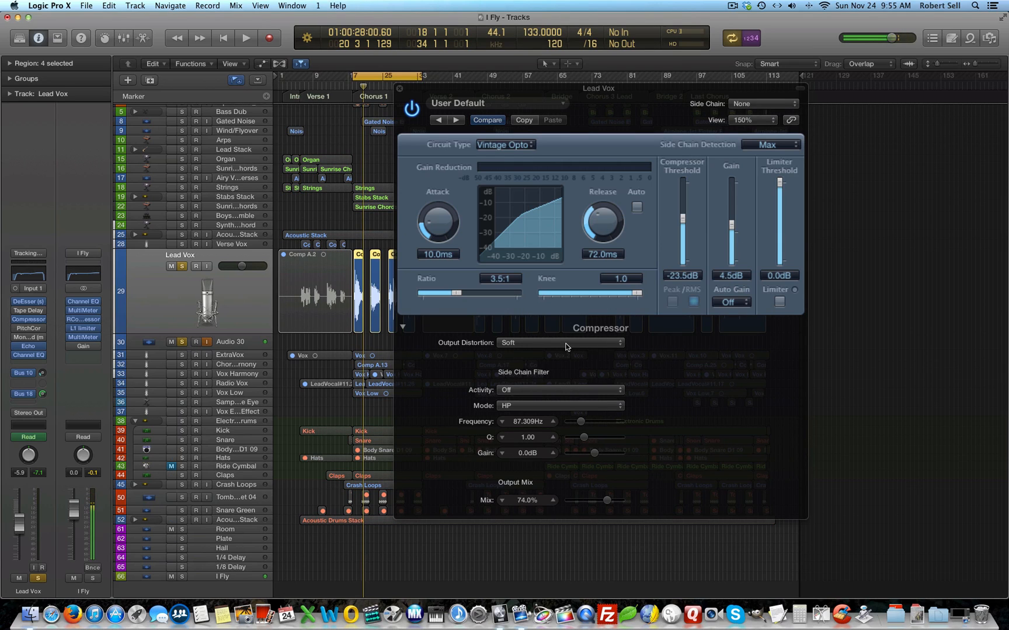
Compare the soloed Lead Vox with distortion Off then Soft, keep Soft, and unsolo the track.
{"action": "left_click", "coordinate": [558, 342]}
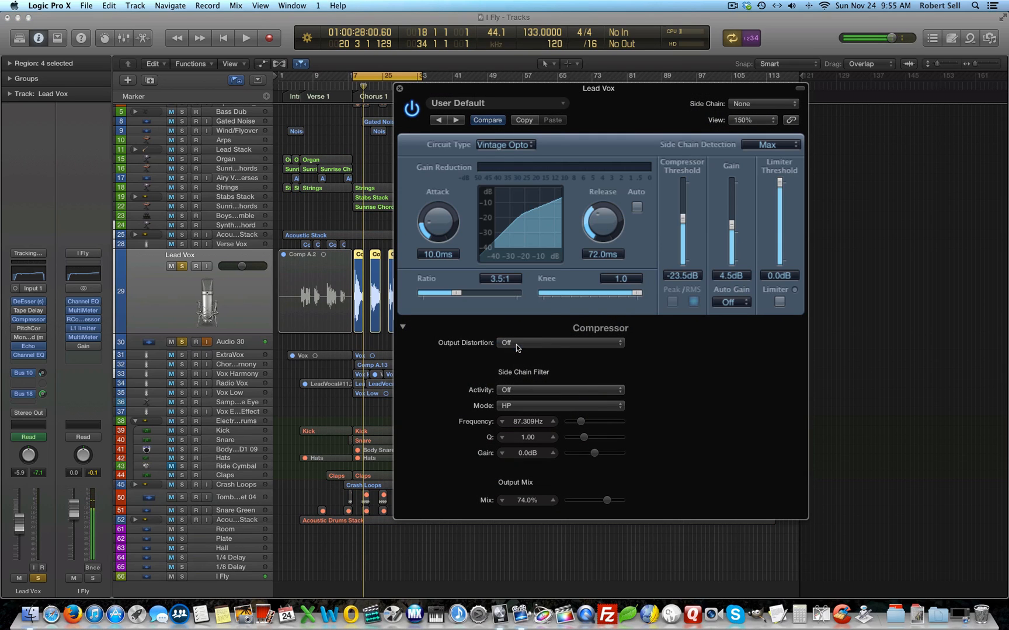
{"action": "left_click", "coordinate": [245, 38]}
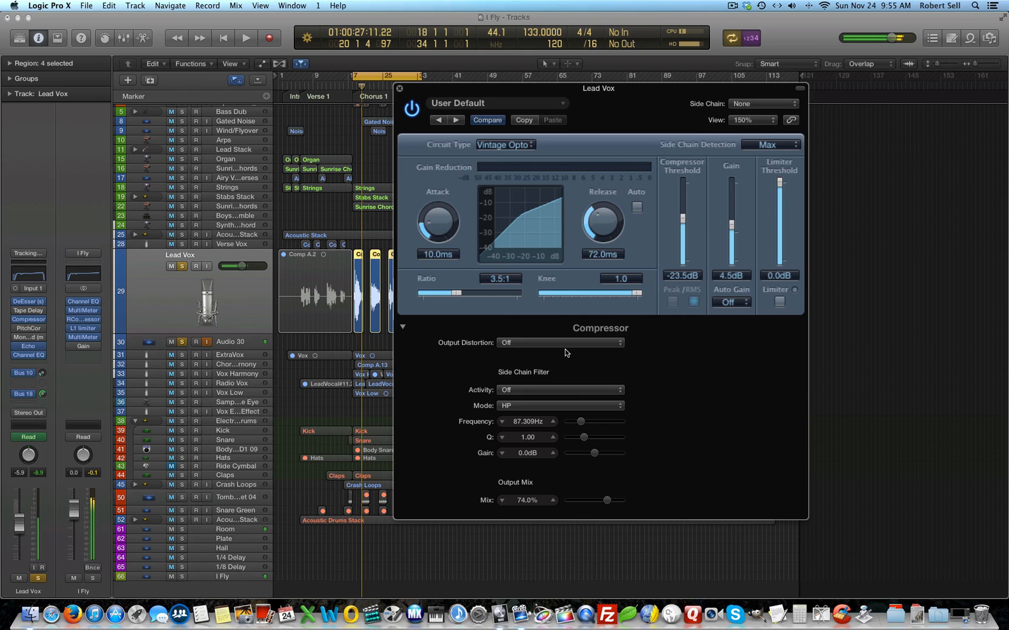
{"action": "left_click", "coordinate": [557, 342]}
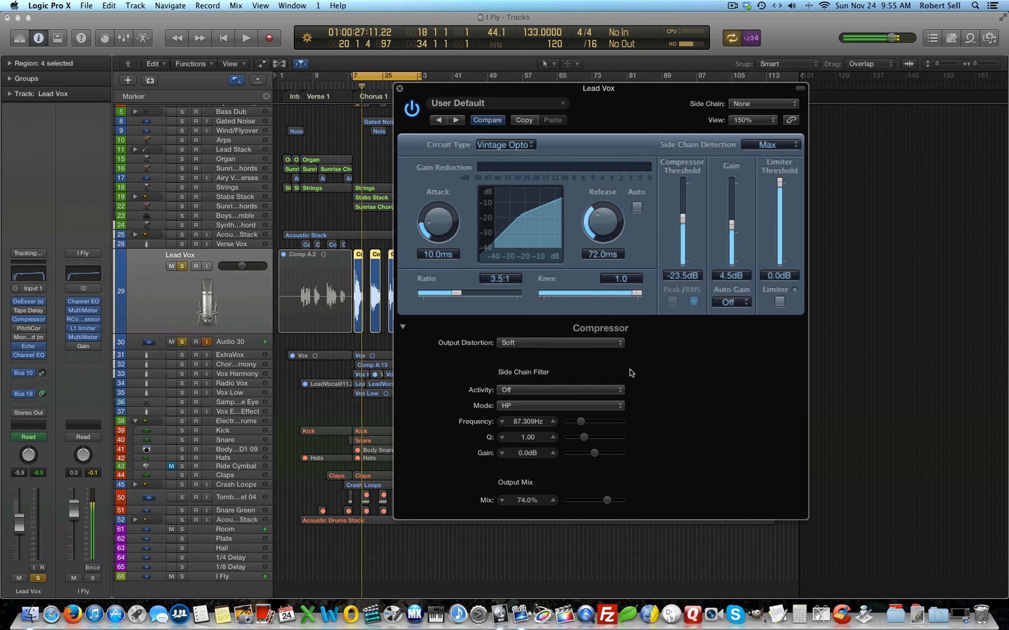
{"action": "left_click", "coordinate": [245, 37]}
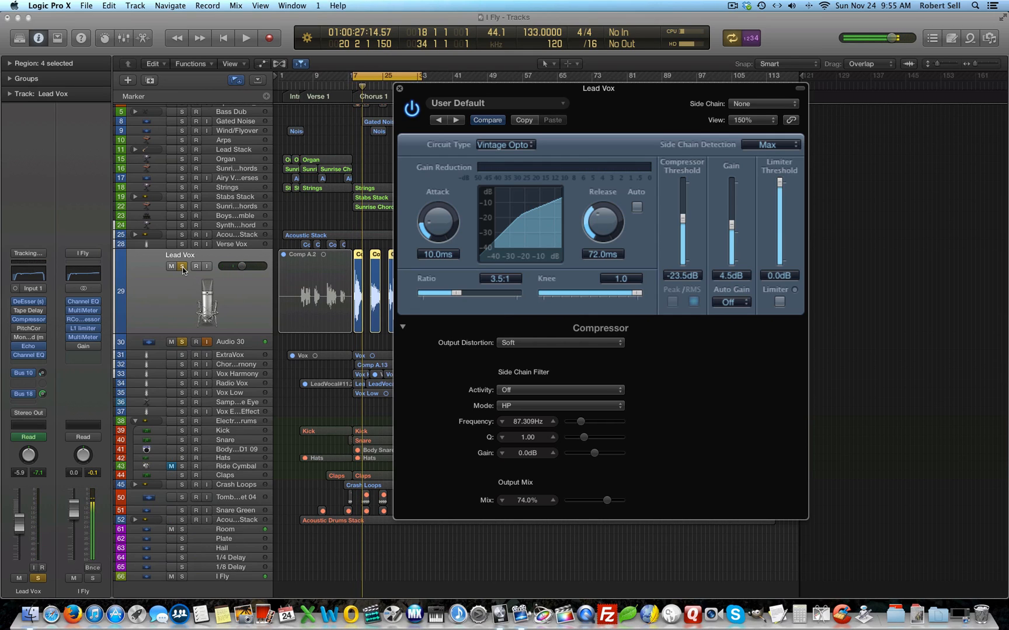
{"action": "left_click", "coordinate": [182, 266]}
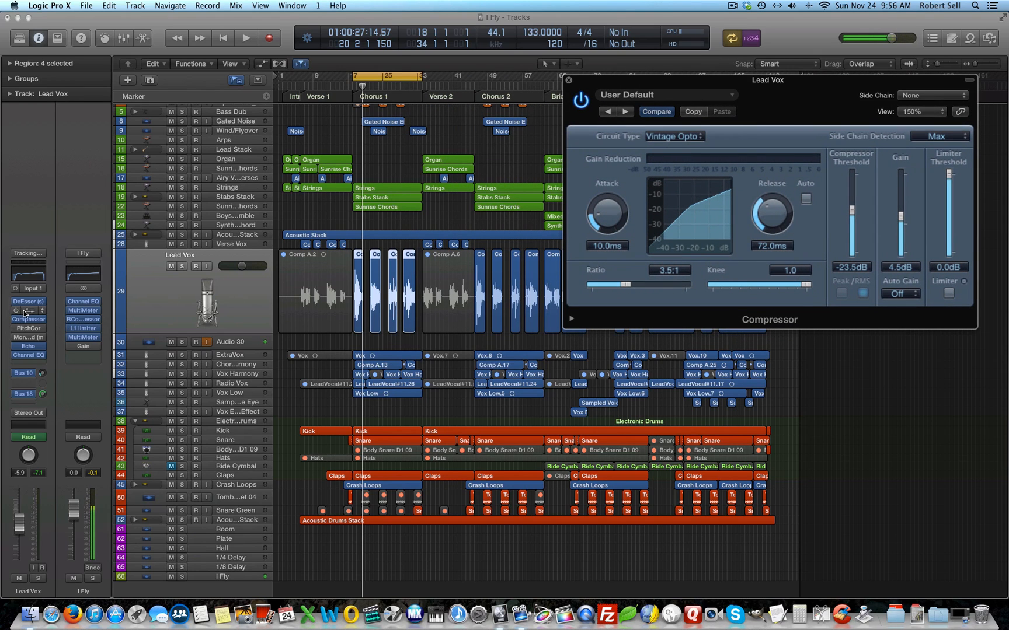
Open the Lead Vox Tape Delay plug-in beside the compressor (0 ms delay, 100% wet).
{"action": "left_click", "coordinate": [28, 310]}
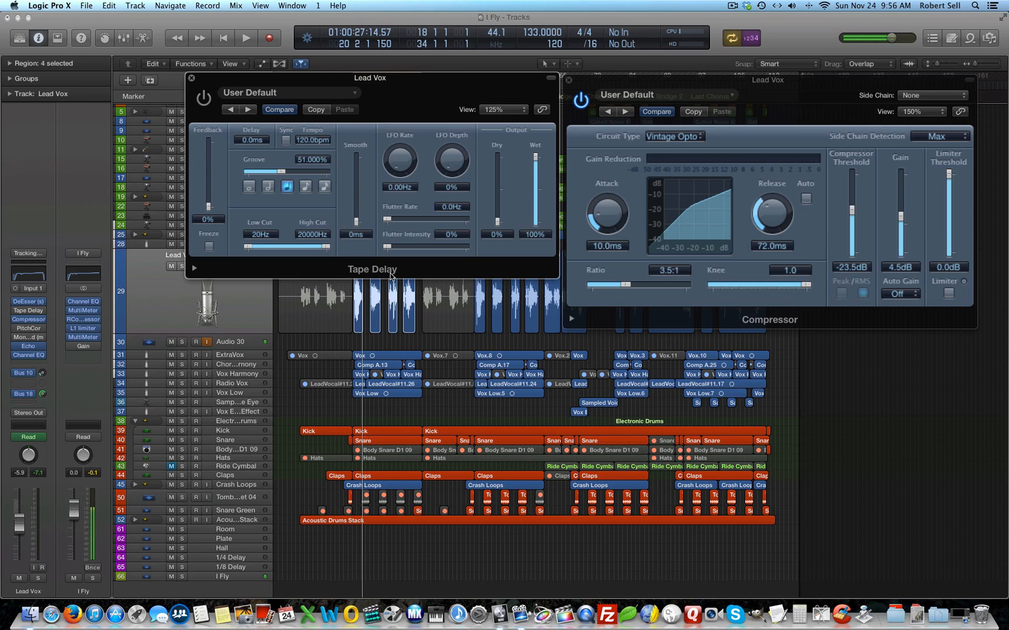
{"action": "mouse_move", "coordinate": [360, 196]}
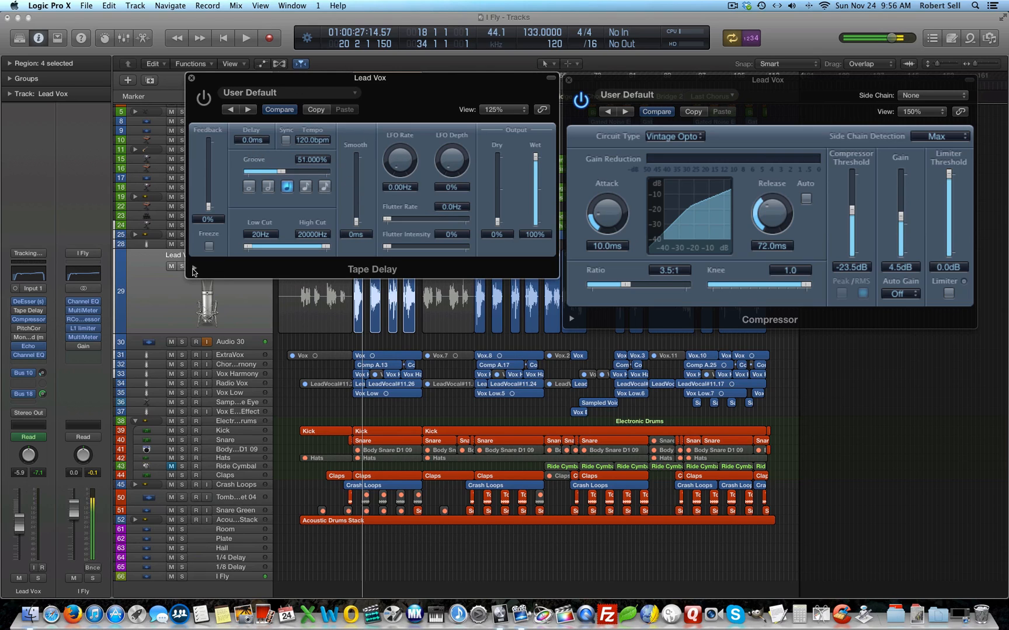
Reveal the Tape Delay's extended distortion level setting, reading -3.400 dB.
{"action": "left_click", "coordinate": [193, 267]}
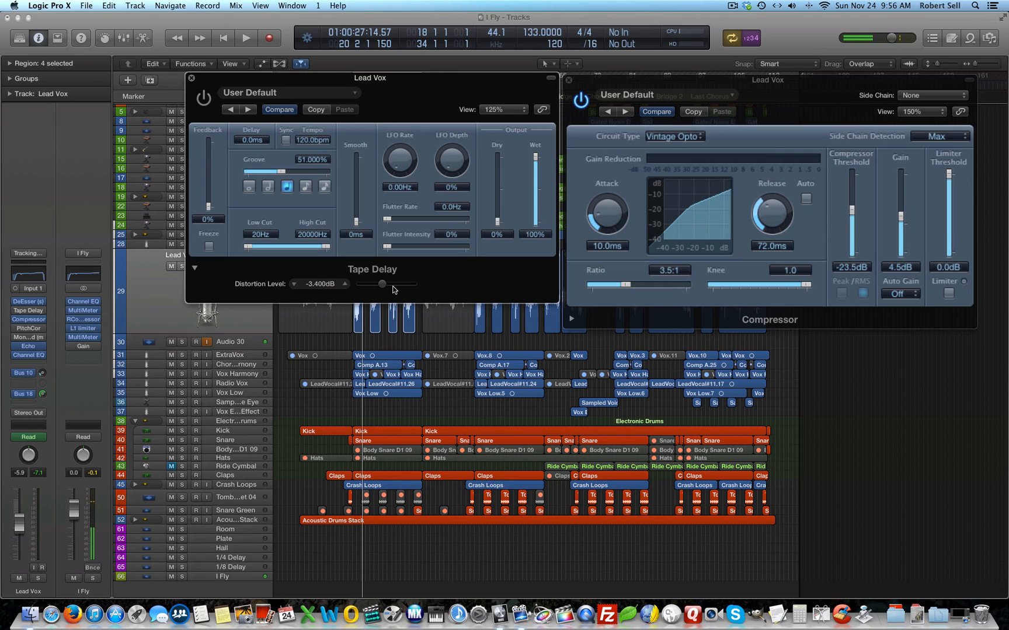
{"action": "mouse_move", "coordinate": [316, 291]}
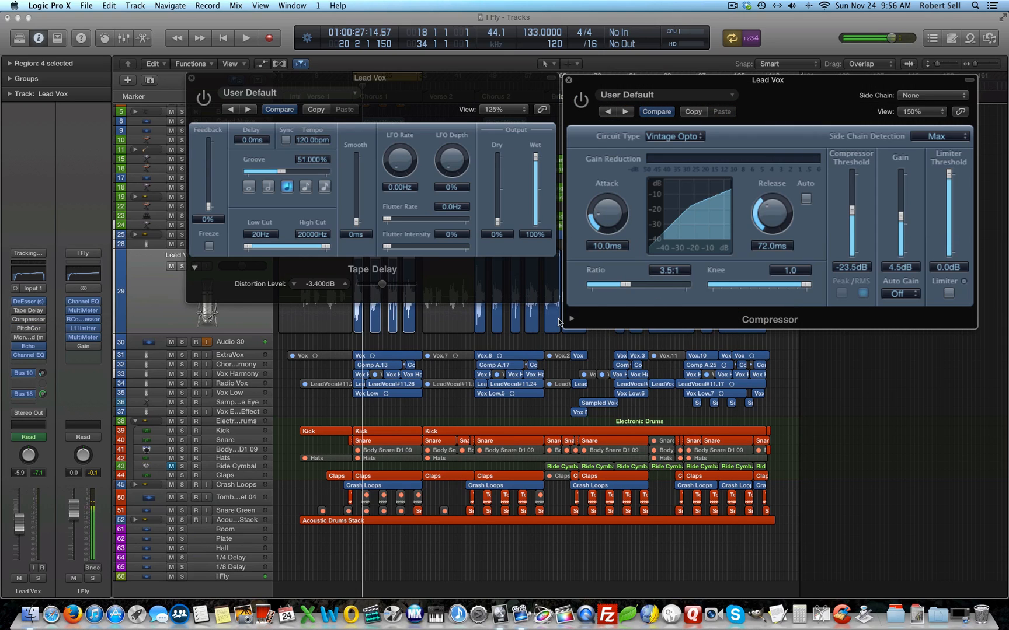
Turn the compressor's output distortion Off and bring the Tape Delay forward.
{"action": "left_click", "coordinate": [571, 318]}
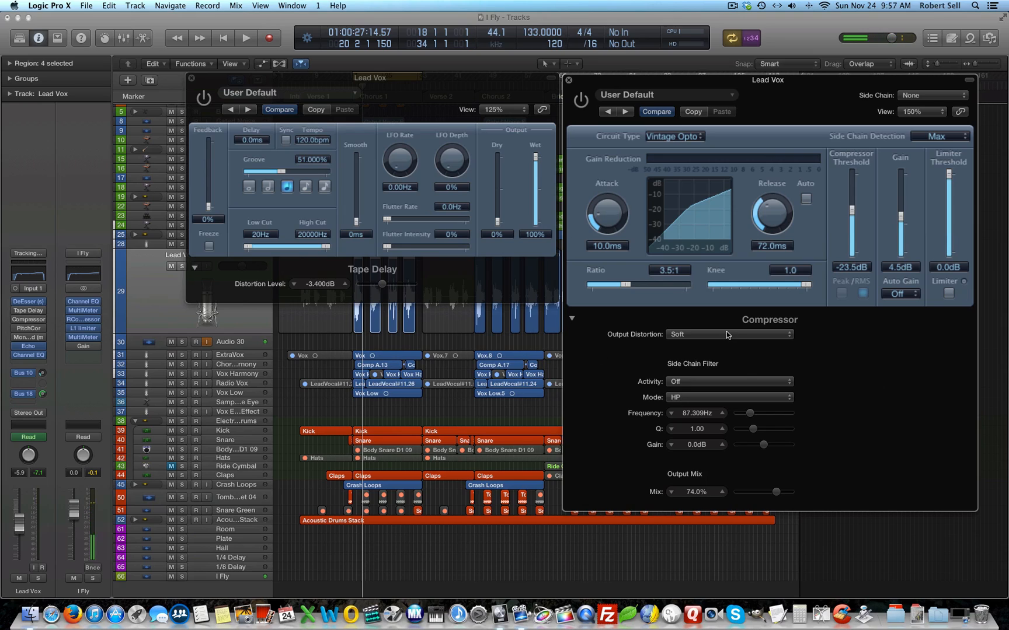
{"action": "left_click", "coordinate": [728, 334]}
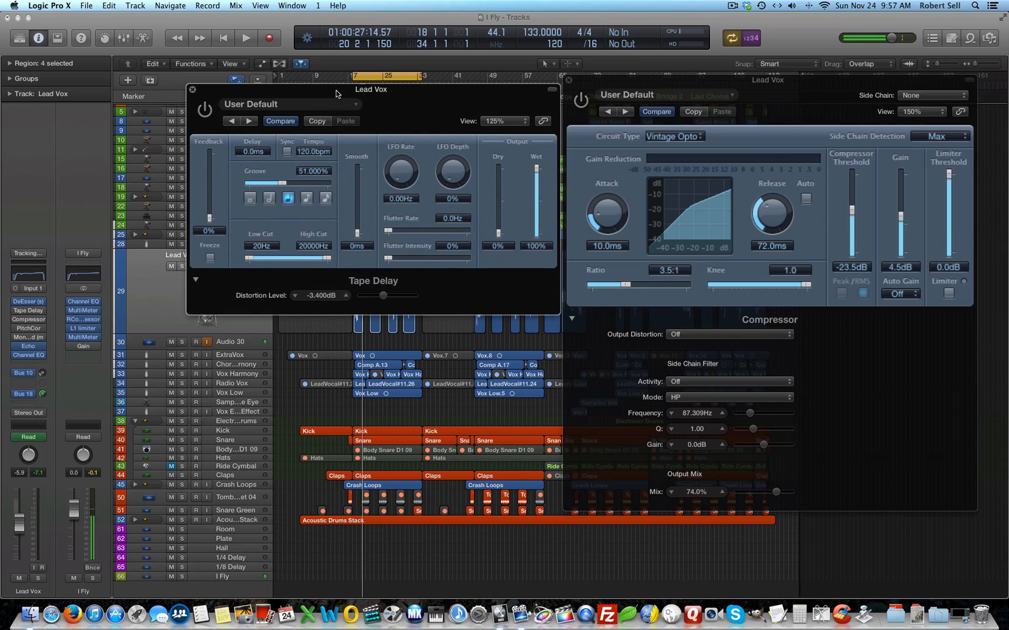
{"action": "left_click", "coordinate": [246, 37]}
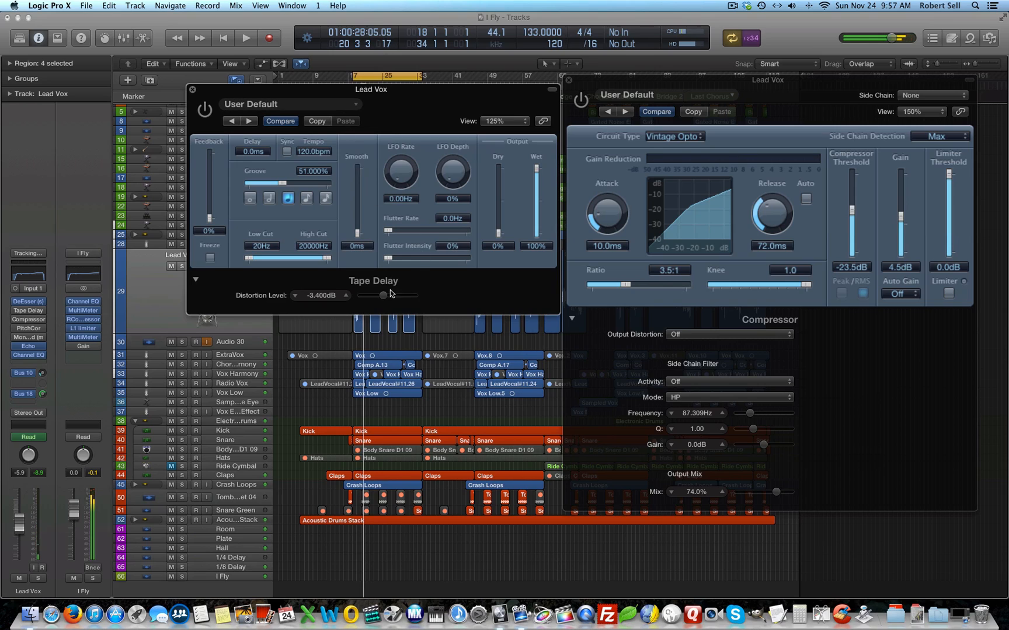
{"action": "mouse_move", "coordinate": [238, 167]}
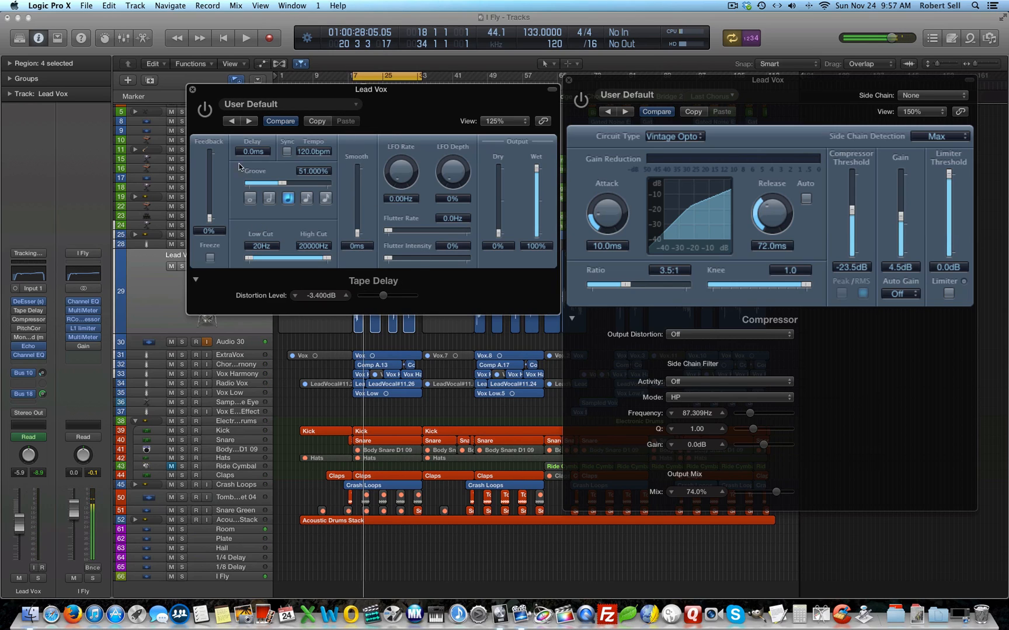
Audition the vocal with only tape distortion, then close the Tape Delay window.
{"action": "left_click", "coordinate": [245, 37]}
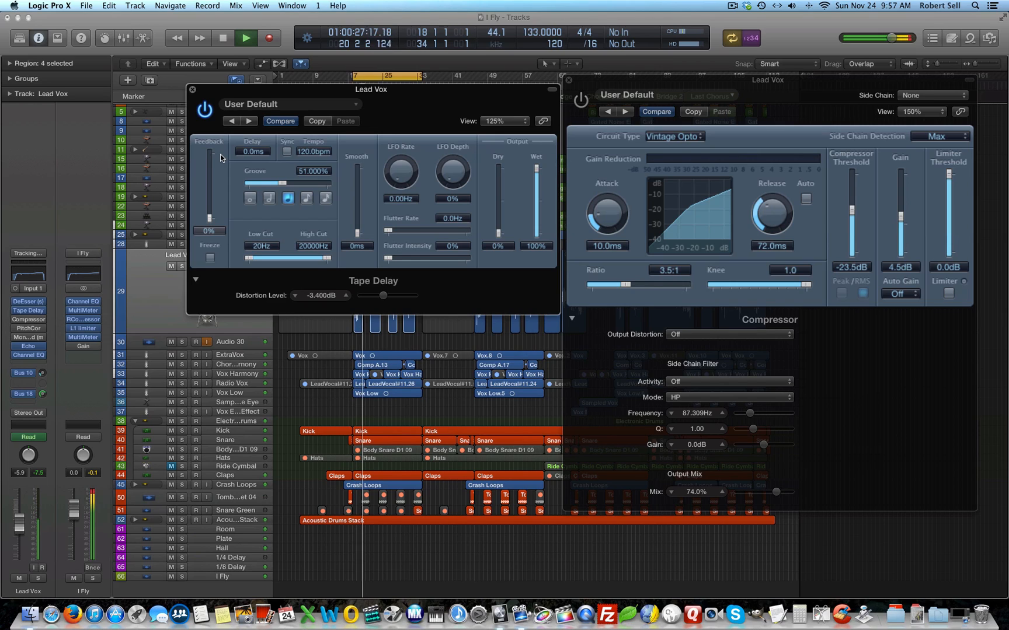
{"action": "left_click", "coordinate": [244, 37]}
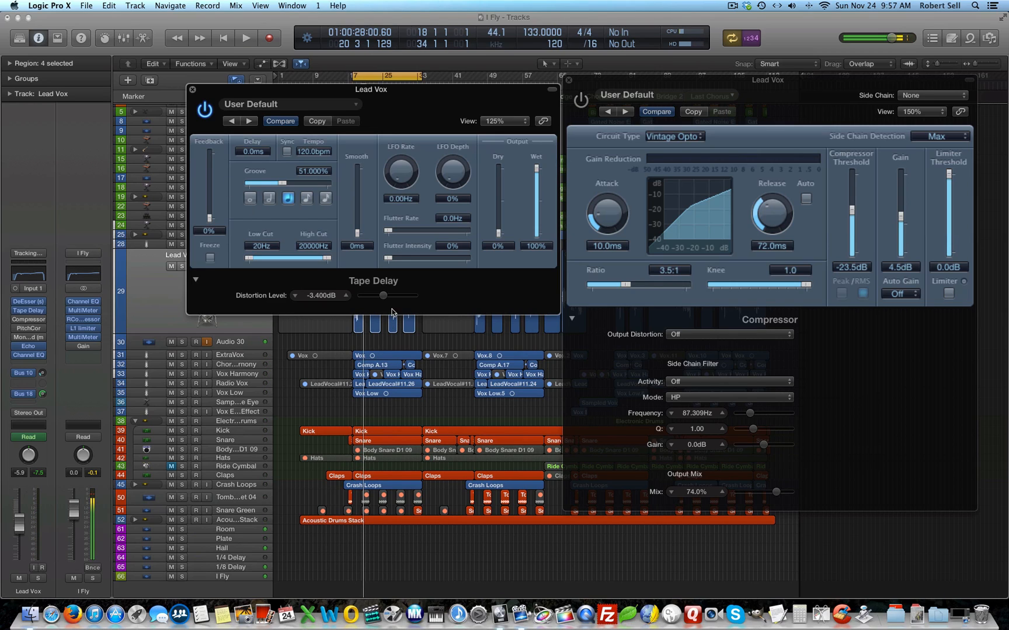
{"action": "mouse_move", "coordinate": [383, 296]}
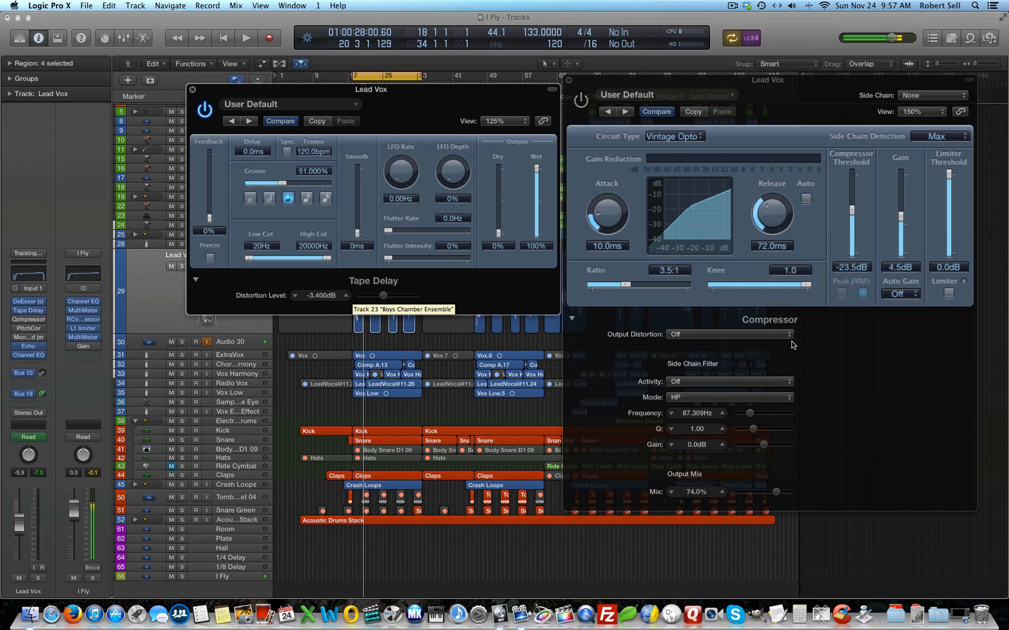
{"action": "left_click", "coordinate": [727, 334]}
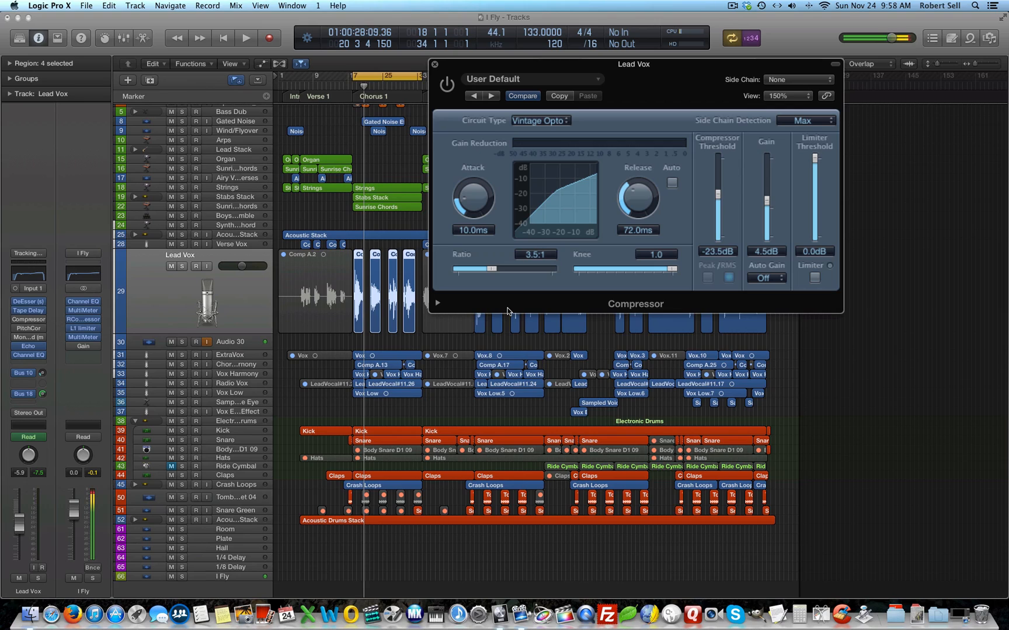
{"action": "mouse_move", "coordinate": [975, 292]}
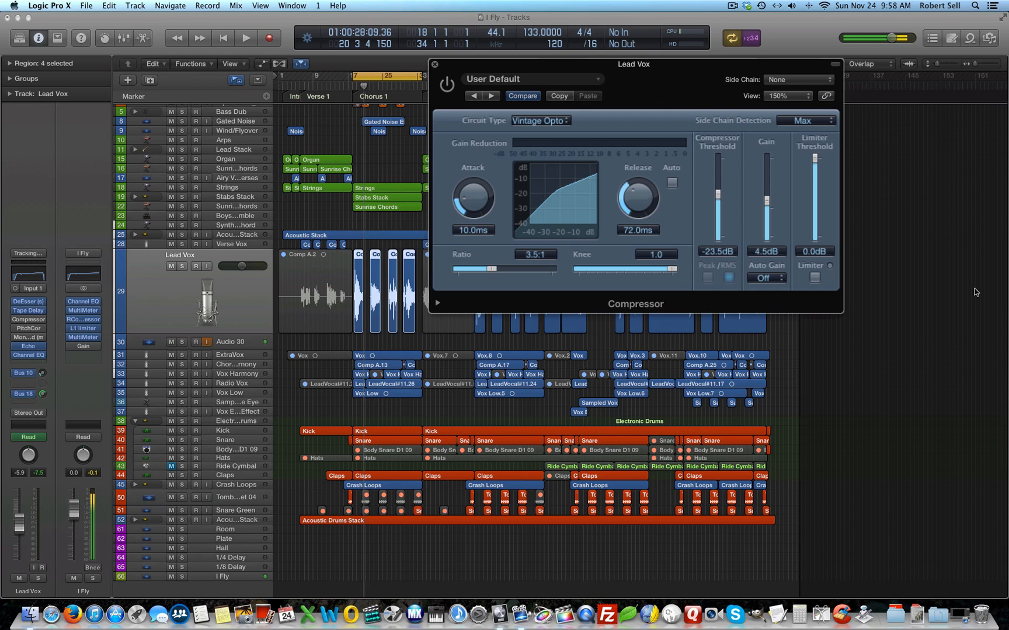
{"action": "mouse_move", "coordinate": [963, 199]}
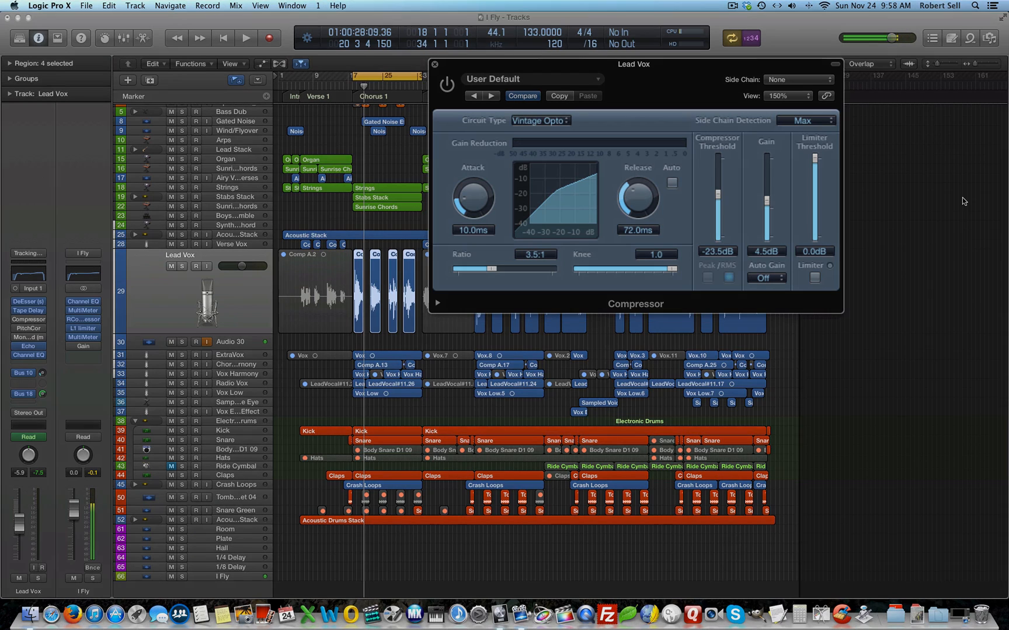